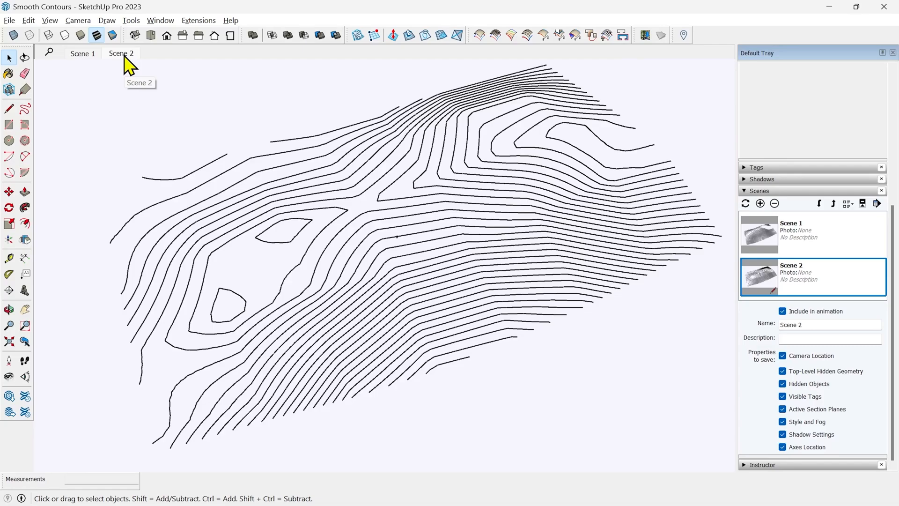
{"action": "mouse_move", "coordinate": [335, 159]}
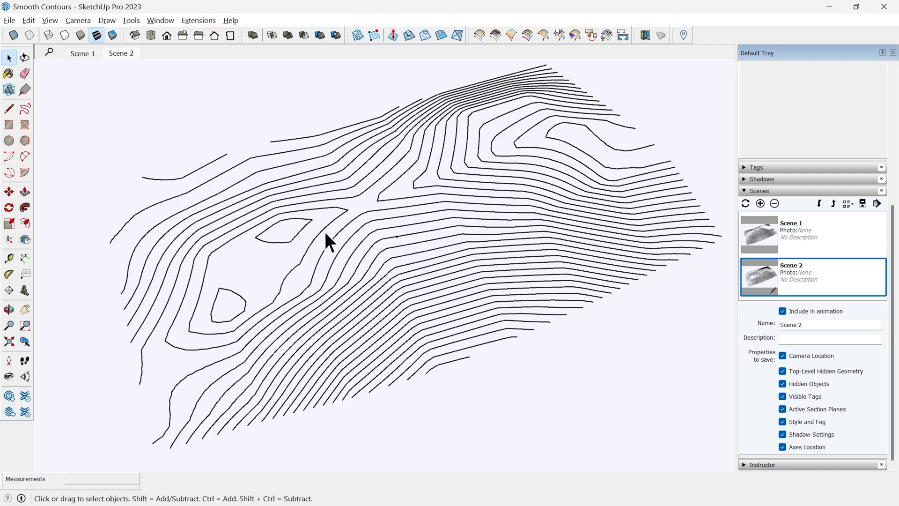
{"action": "mouse_move", "coordinate": [398, 215]}
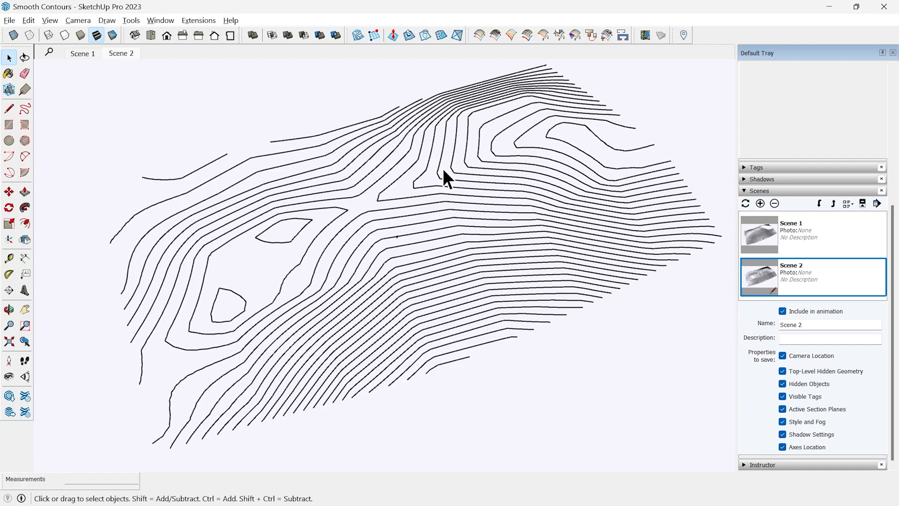
{"action": "mouse_move", "coordinate": [371, 185]}
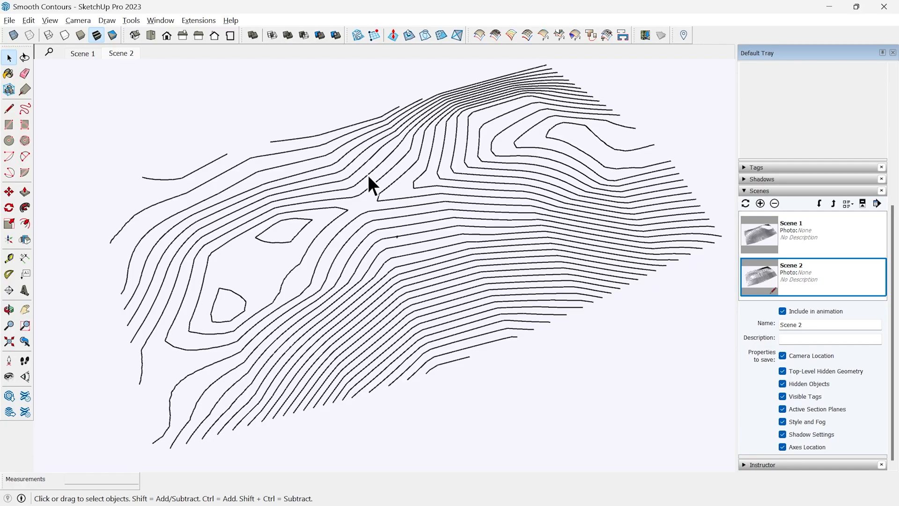
{"action": "mouse_move", "coordinate": [255, 232]}
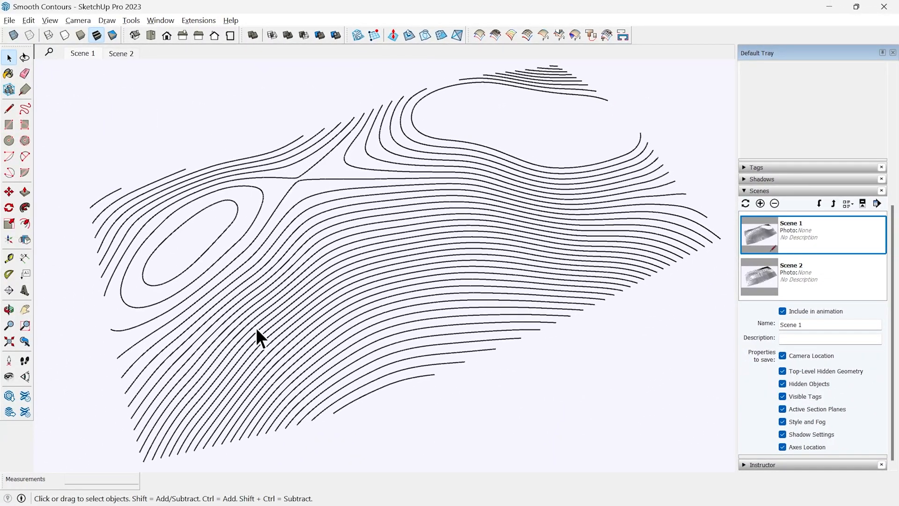
{"action": "mouse_move", "coordinate": [367, 238]}
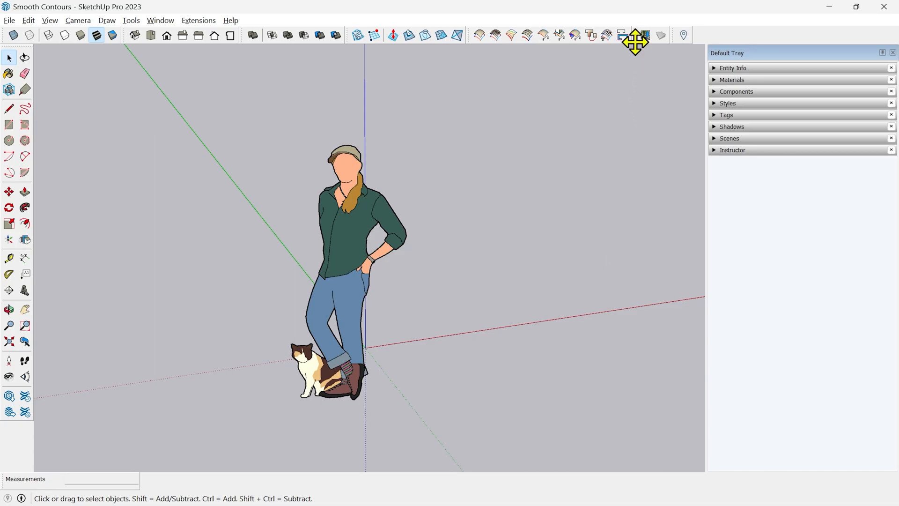
- Start a new empty model from a template, showing only the default figure
{"action": "left_click", "coordinate": [635, 35]}
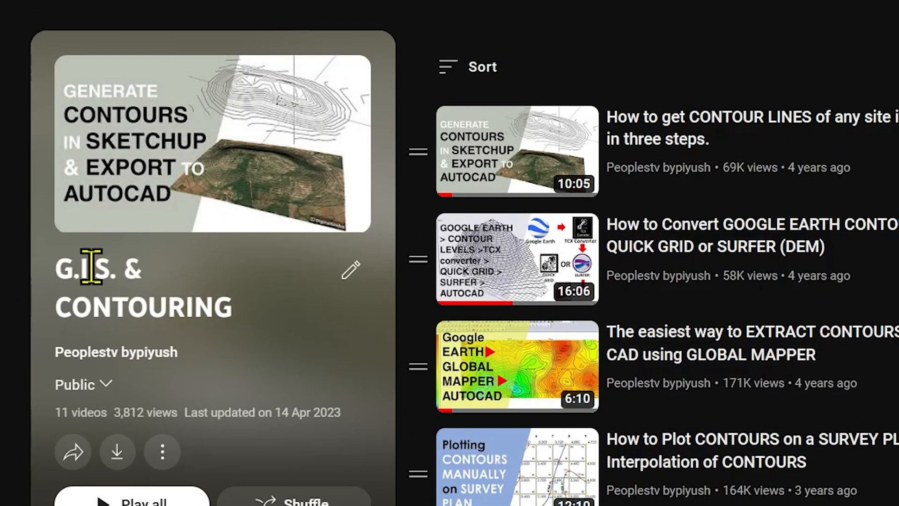
{"action": "scroll", "scroll_direction": "down", "scroll_amount": 3}
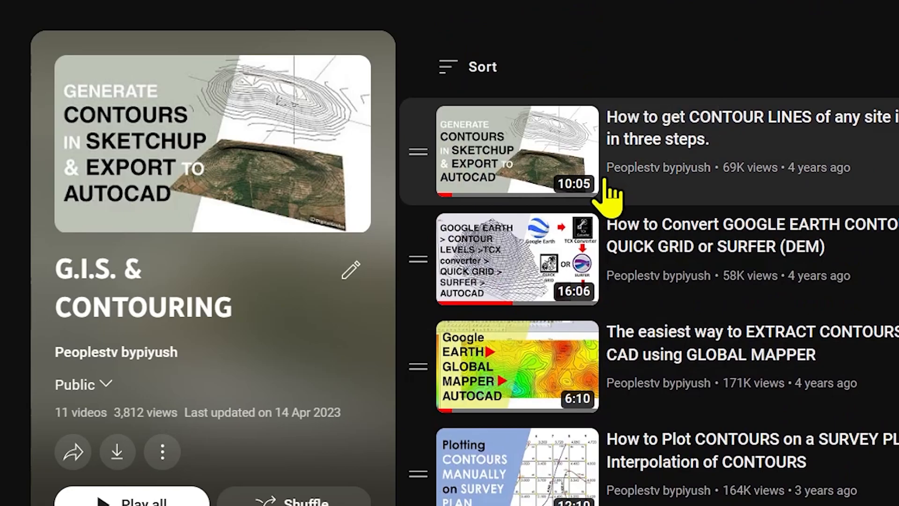
{"action": "mouse_move", "coordinate": [602, 189]}
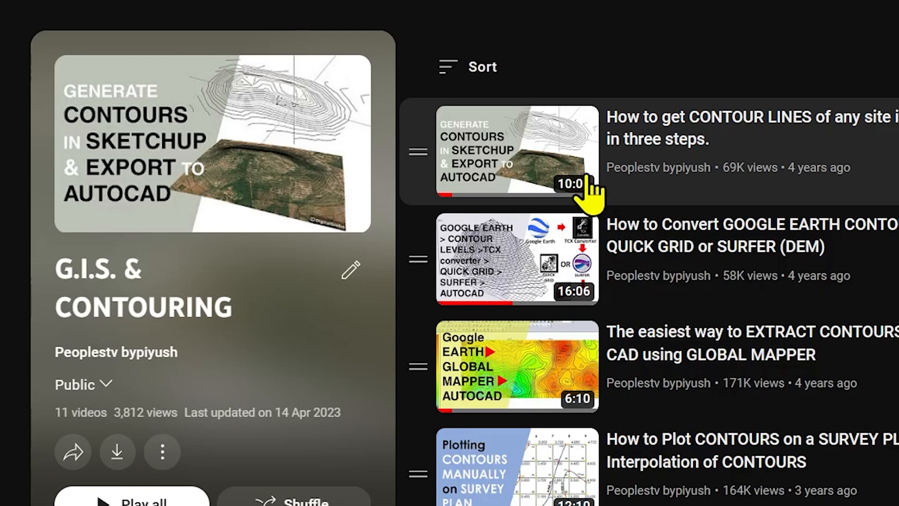
{"action": "mouse_move", "coordinate": [482, 98]}
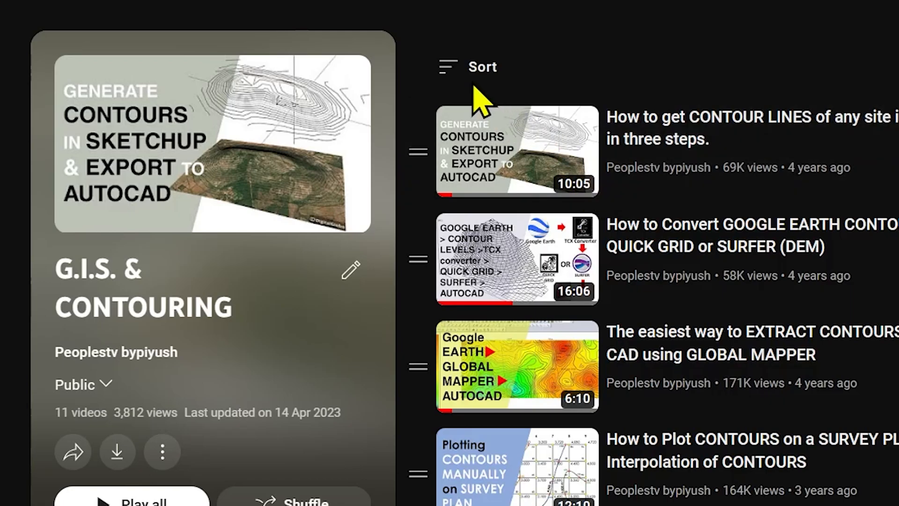
{"action": "mouse_move", "coordinate": [664, 151]}
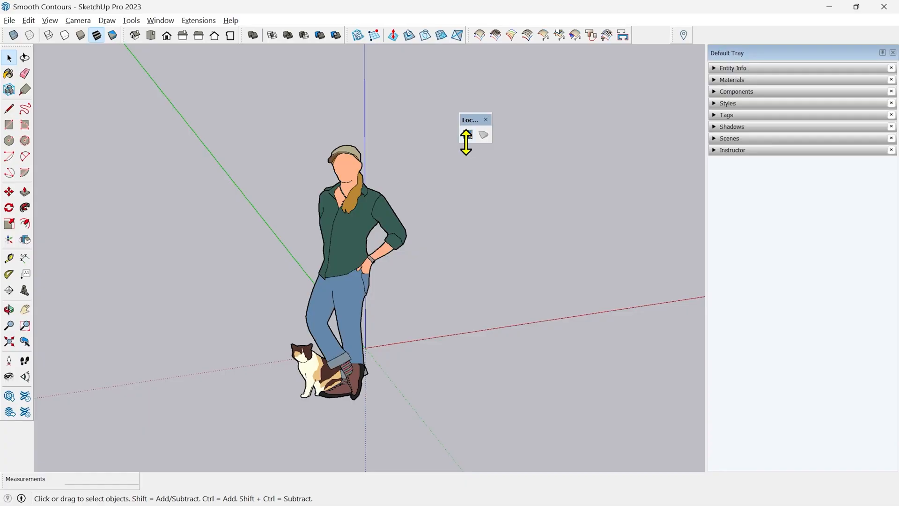
{"action": "mouse_move", "coordinate": [467, 135]}
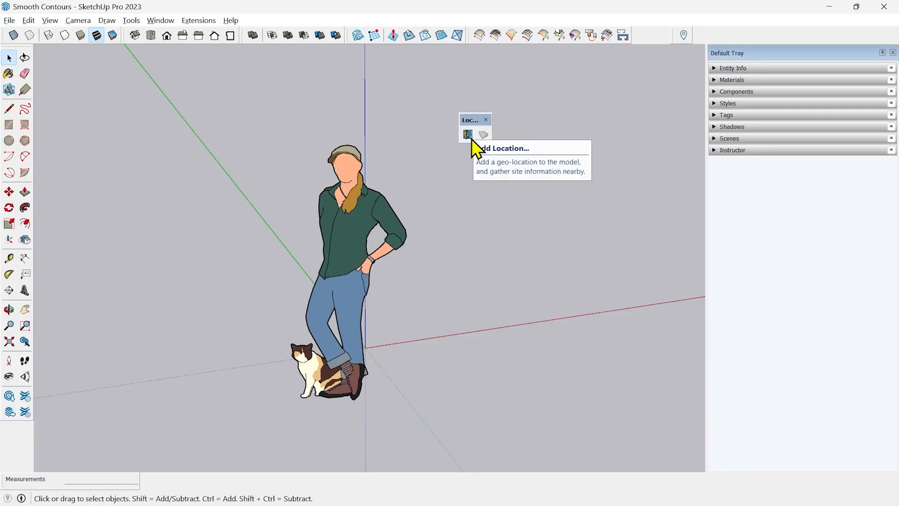
{"action": "mouse_move", "coordinate": [475, 140]}
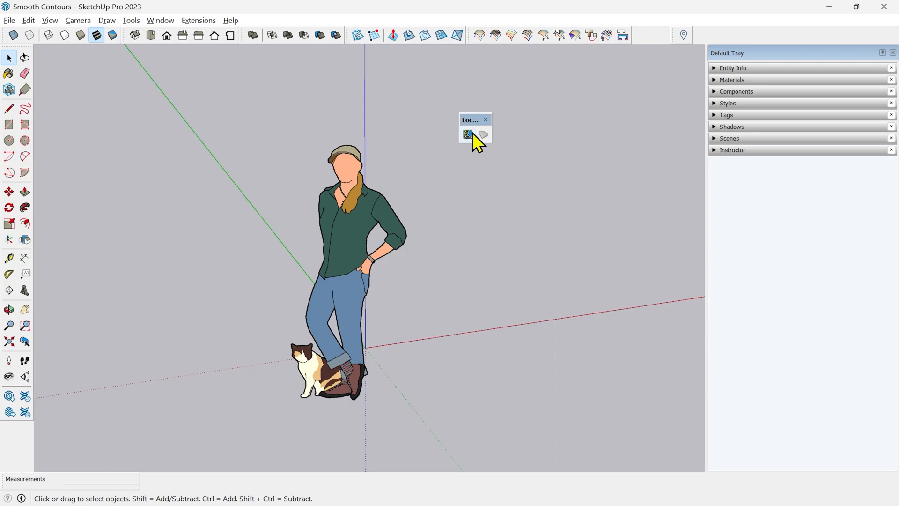
{"action": "mouse_move", "coordinate": [468, 134]}
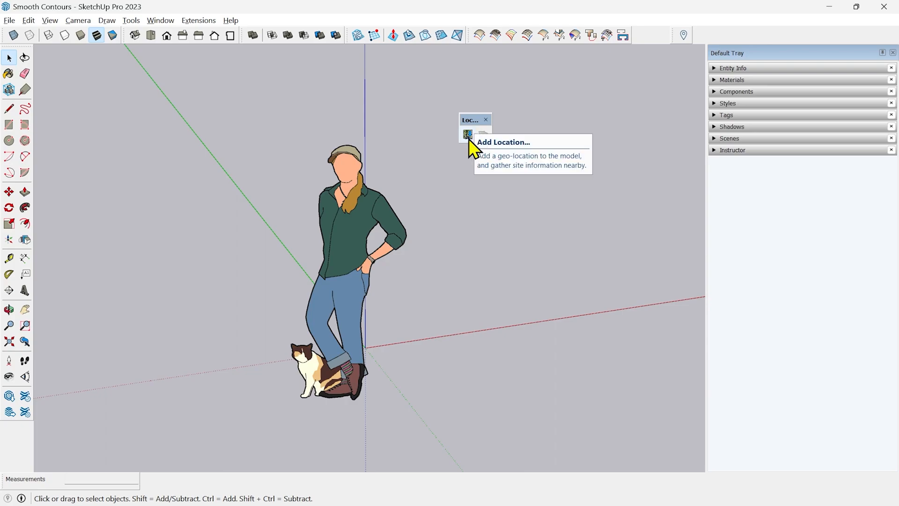
{"action": "mouse_move", "coordinate": [417, 121]}
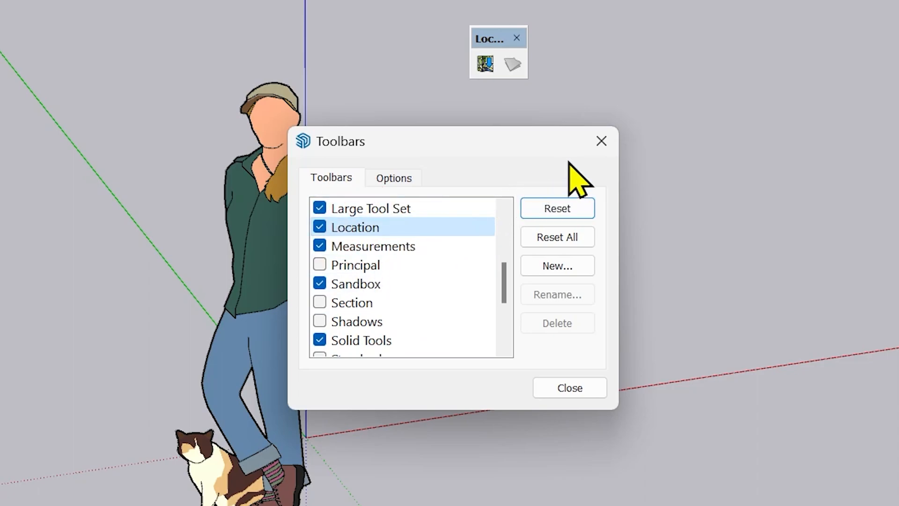
- Close the toolbars list with Location and Add Location (Labs) left enabled
{"action": "scroll", "scroll_direction": "up", "scroll_amount": 3}
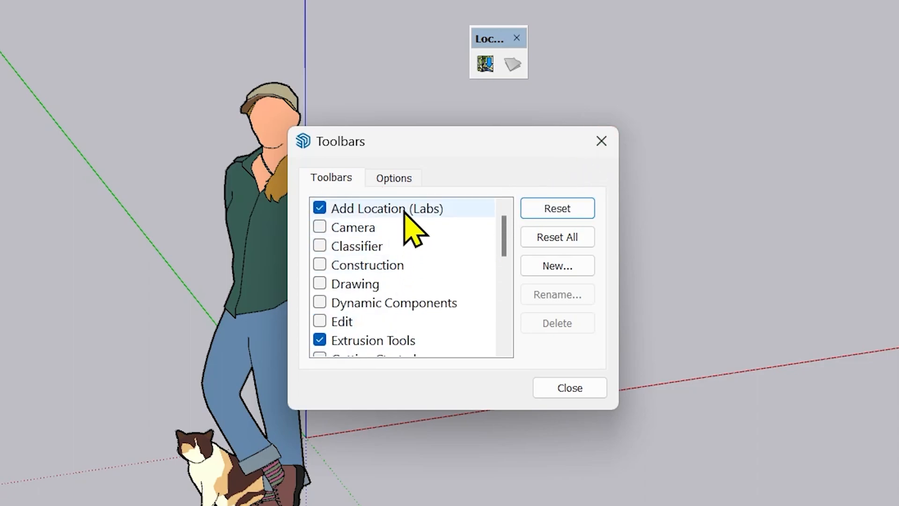
{"action": "mouse_move", "coordinate": [373, 224]}
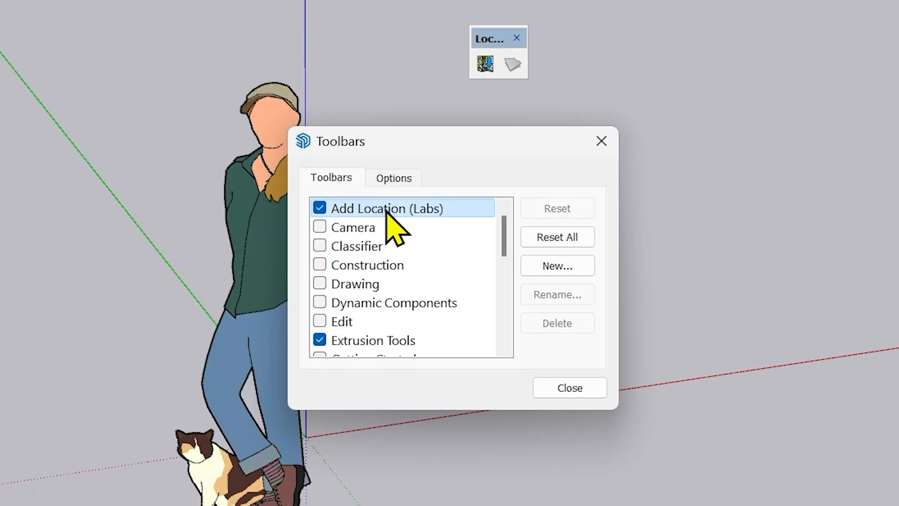
{"action": "mouse_move", "coordinate": [601, 140]}
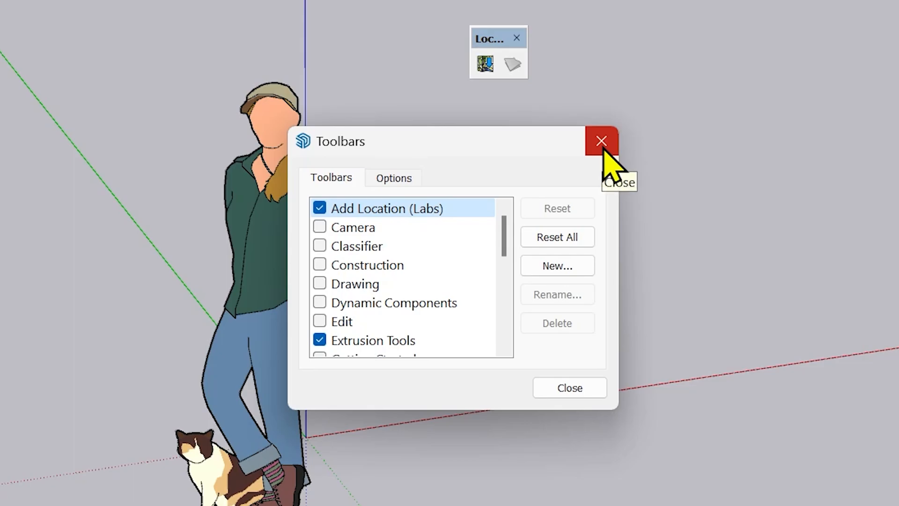
{"action": "left_click", "coordinate": [601, 141]}
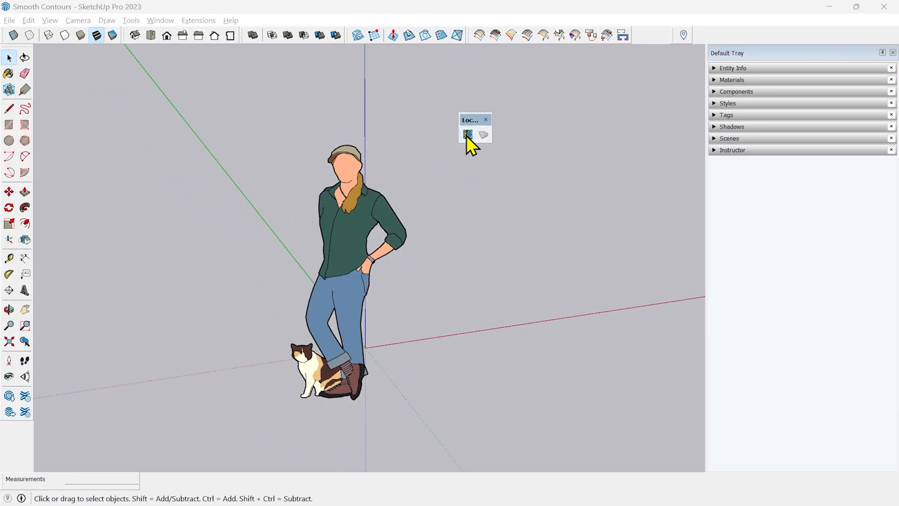
- Locate Ooty, TN, IN, The Nilgiris 643001 on the Add Location satellite map
{"action": "left_click", "coordinate": [467, 134]}
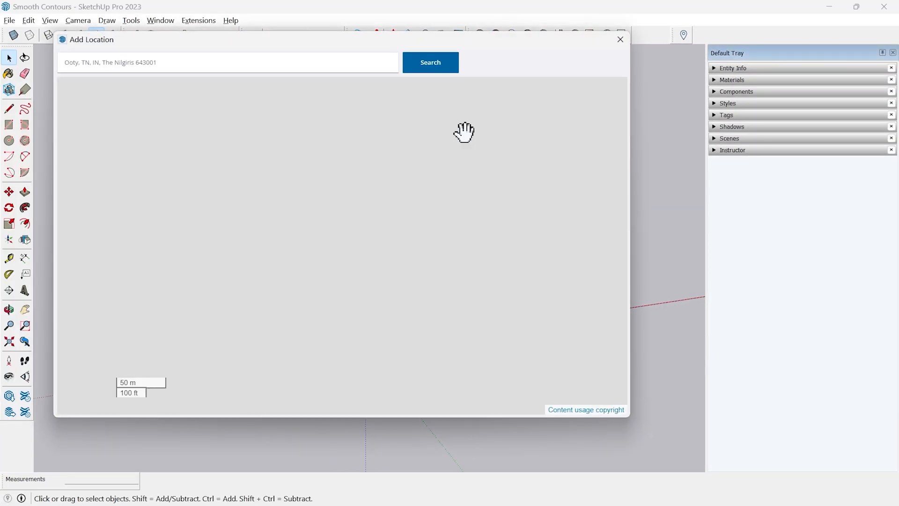
{"action": "left_click", "coordinate": [429, 62]}
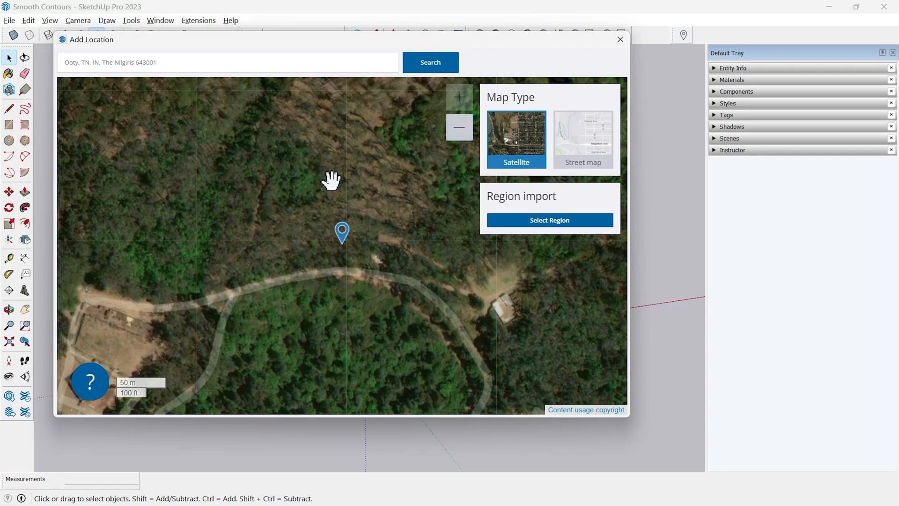
{"action": "mouse_move", "coordinate": [243, 140]}
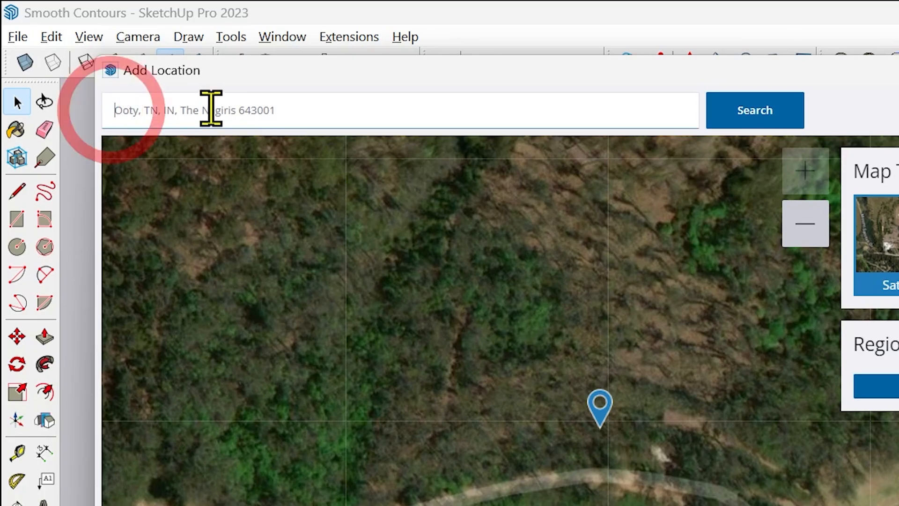
{"action": "mouse_move", "coordinate": [560, 291]}
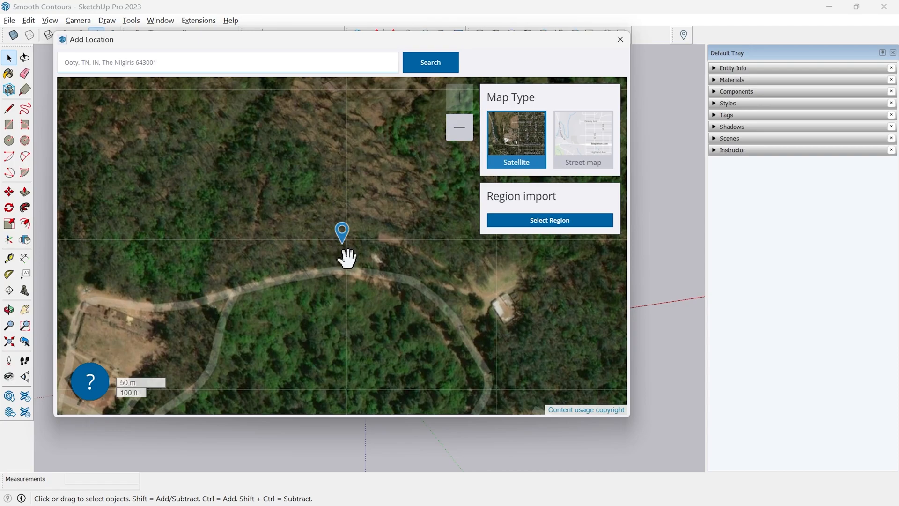
{"action": "mouse_move", "coordinate": [342, 81]}
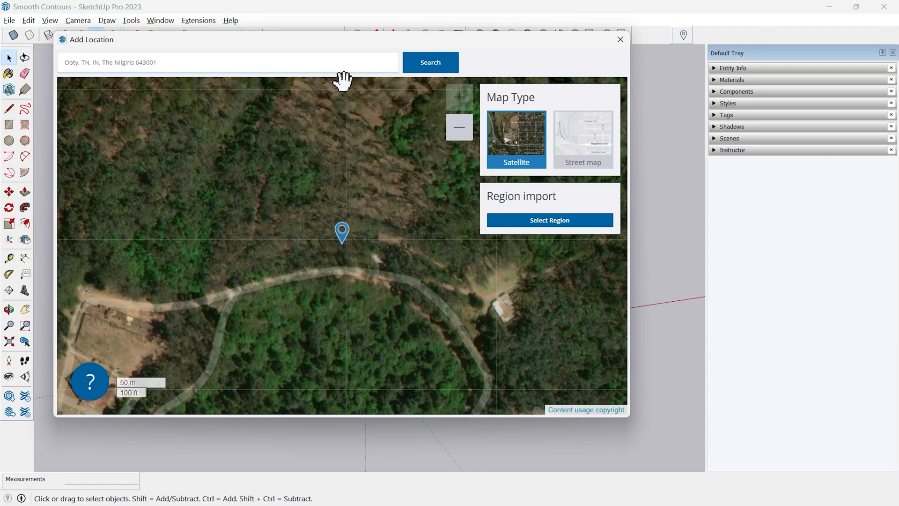
{"action": "mouse_move", "coordinate": [306, 235]}
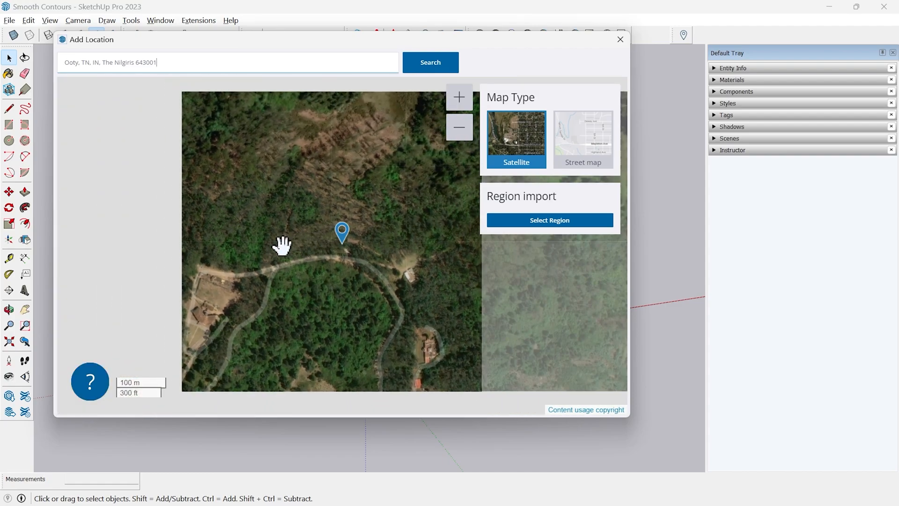
{"action": "left_click", "coordinate": [459, 127]}
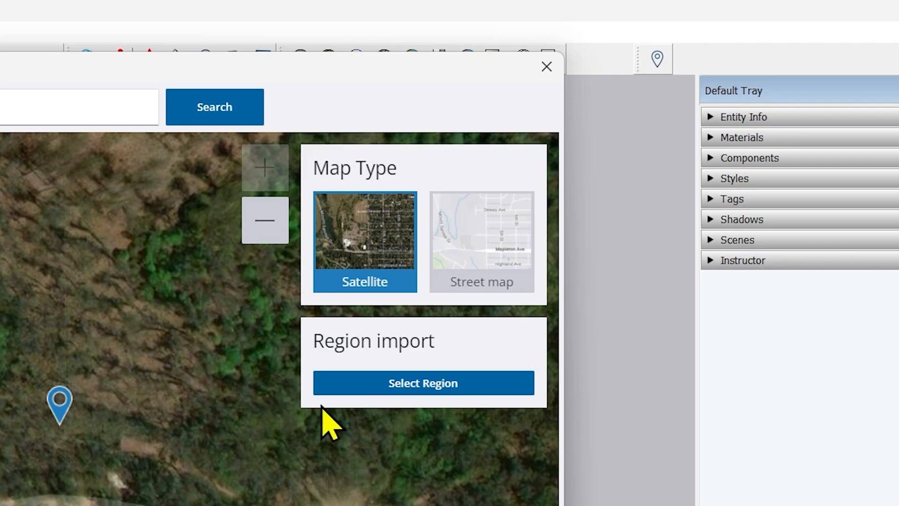
- Select the hillside region and import it using DigitalGlobe imagery instead of Bing
{"action": "left_click", "coordinate": [423, 382]}
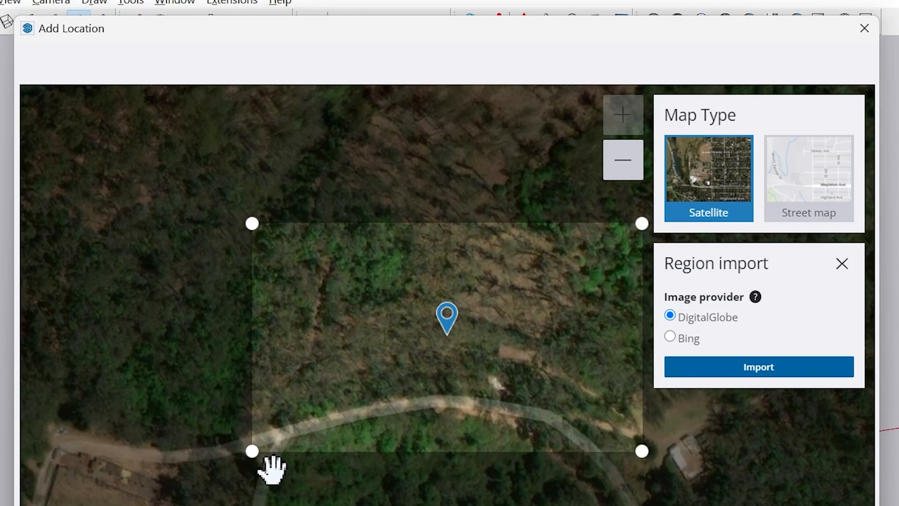
{"action": "mouse_move", "coordinate": [706, 296]}
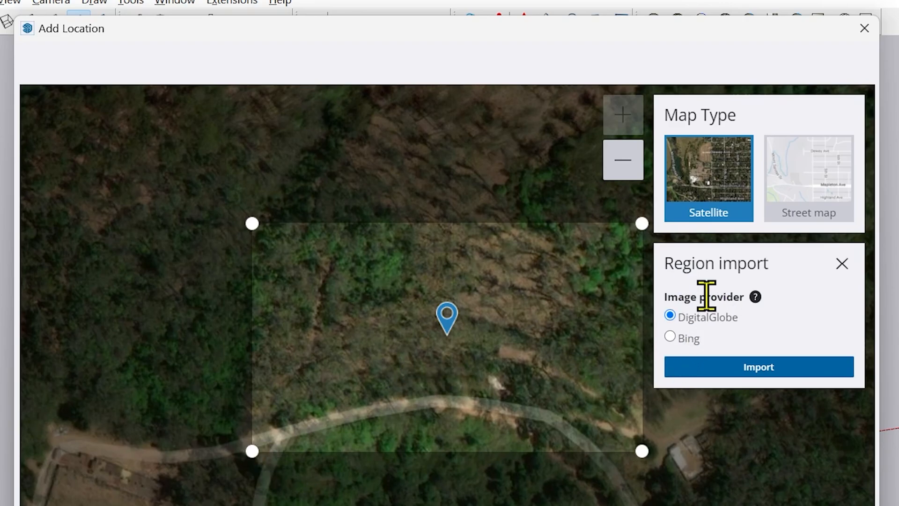
{"action": "mouse_move", "coordinate": [704, 348]}
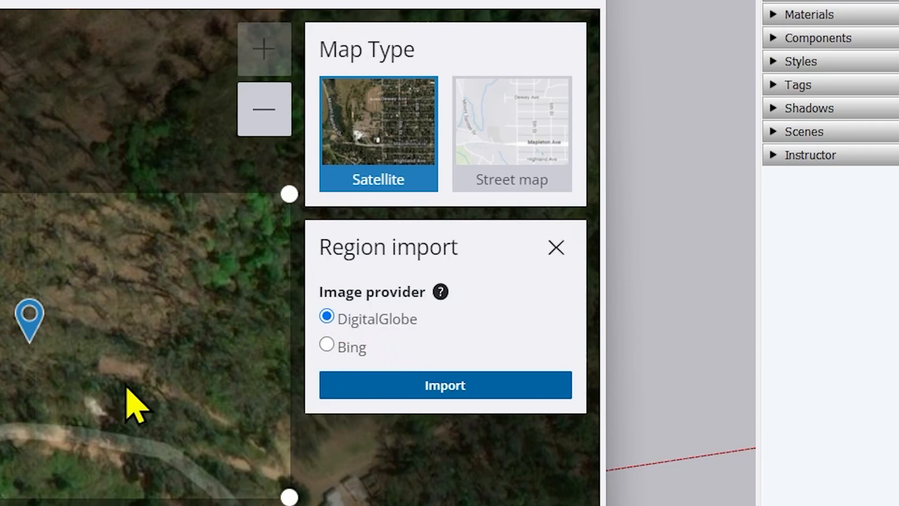
{"action": "mouse_move", "coordinate": [344, 367]}
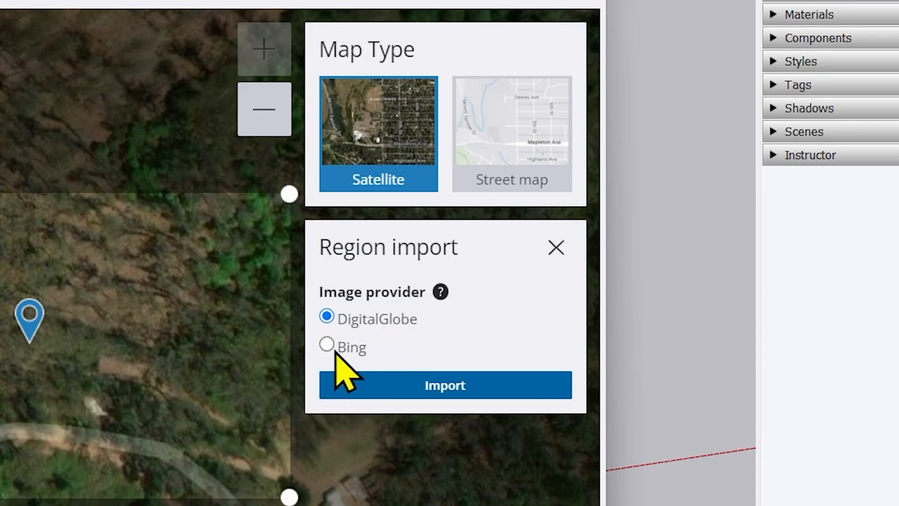
{"action": "left_click", "coordinate": [326, 345]}
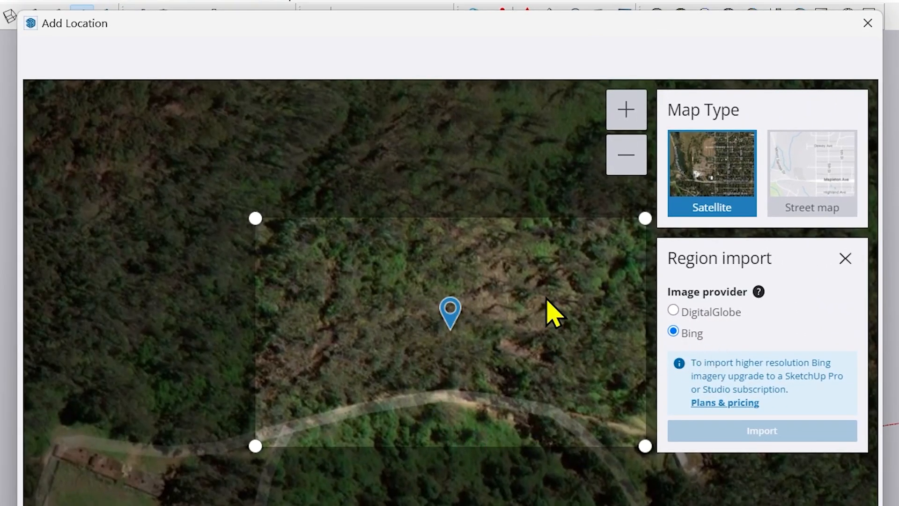
{"action": "mouse_move", "coordinate": [766, 410]}
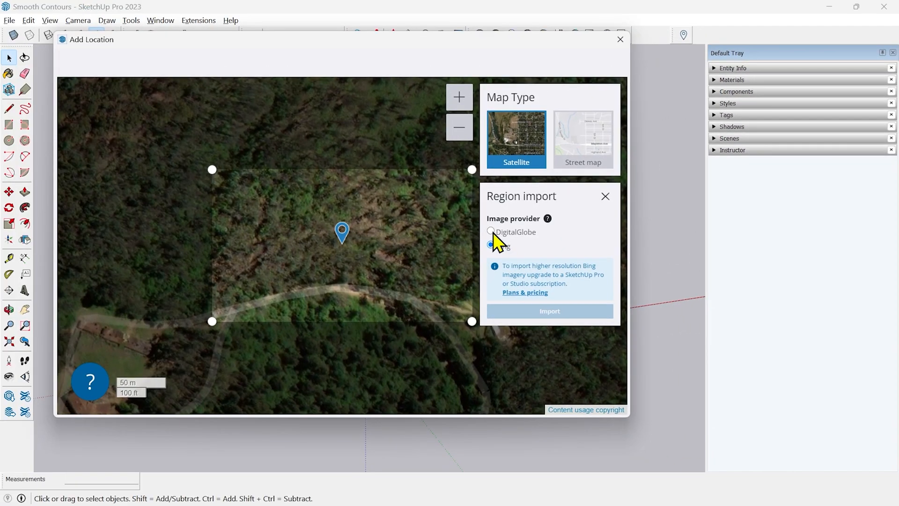
{"action": "left_click", "coordinate": [491, 231]}
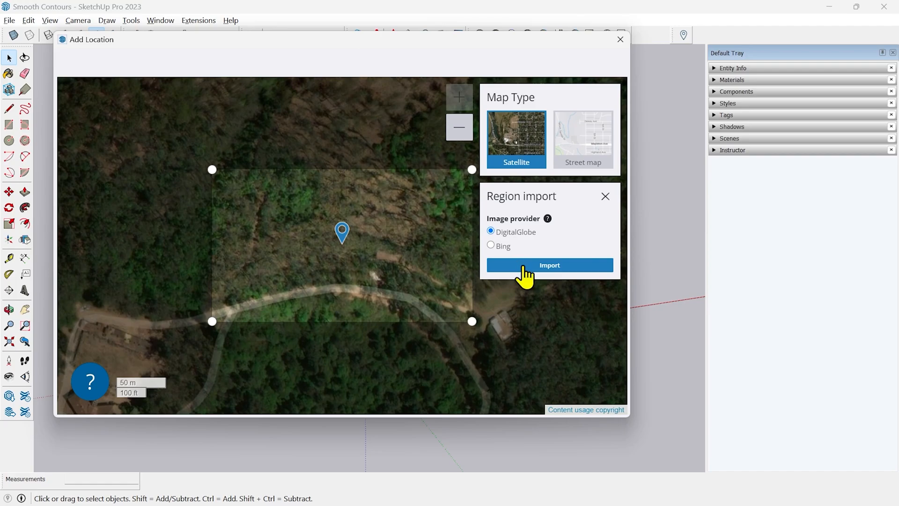
{"action": "left_click", "coordinate": [548, 265]}
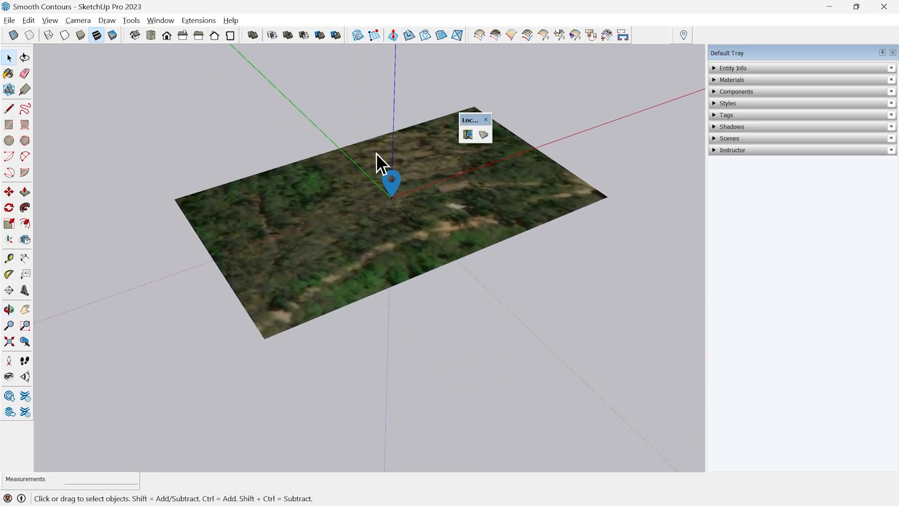
{"action": "mouse_move", "coordinate": [367, 143]}
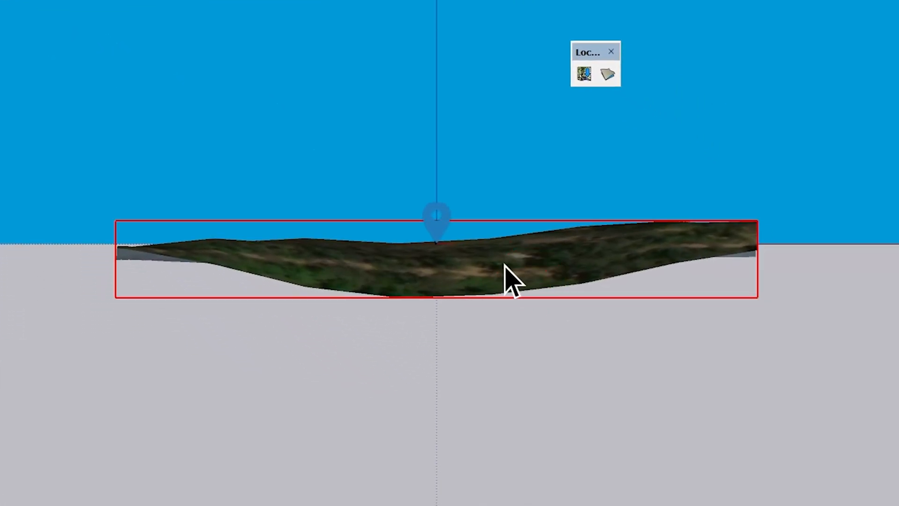
- Lift the terrain onto the ground plane and switch the camera to Perspective
{"action": "right_click", "coordinate": [509, 274]}
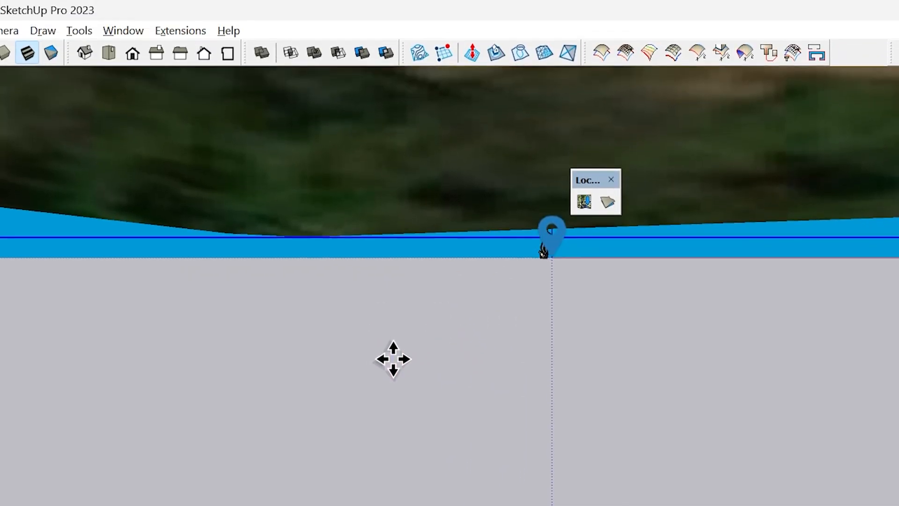
{"action": "mouse_move", "coordinate": [382, 321]}
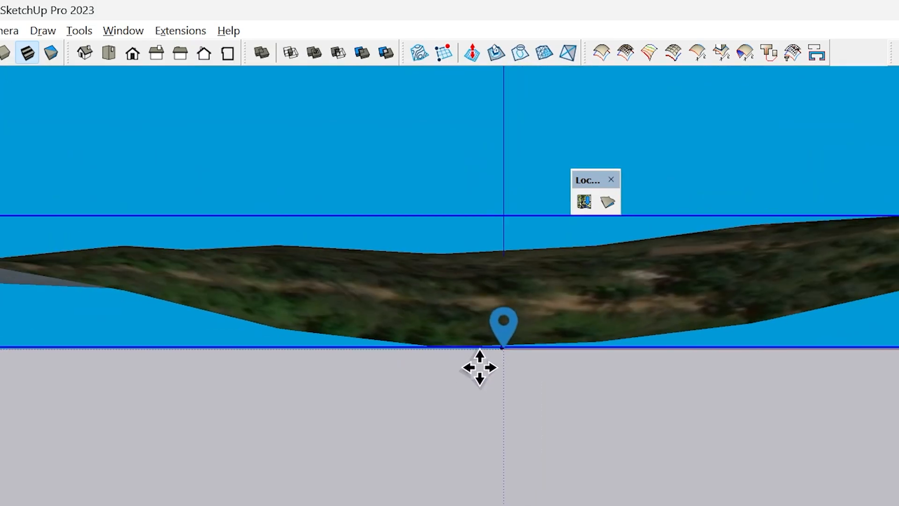
{"action": "key", "text": "space"}
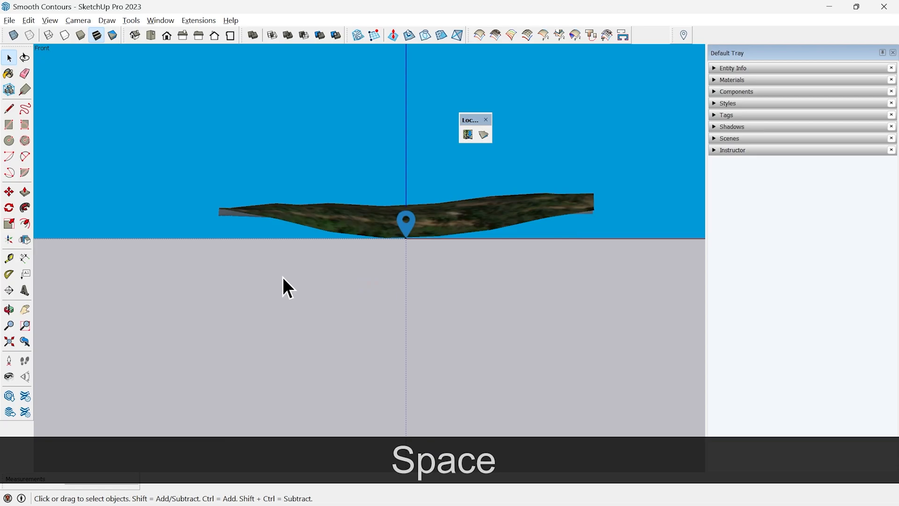
{"action": "left_click", "coordinate": [78, 20]}
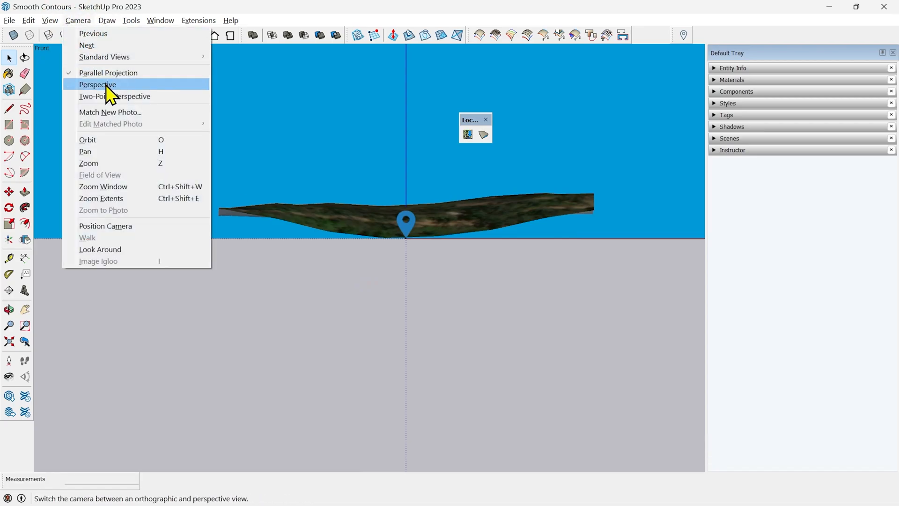
{"action": "left_click", "coordinate": [97, 84]}
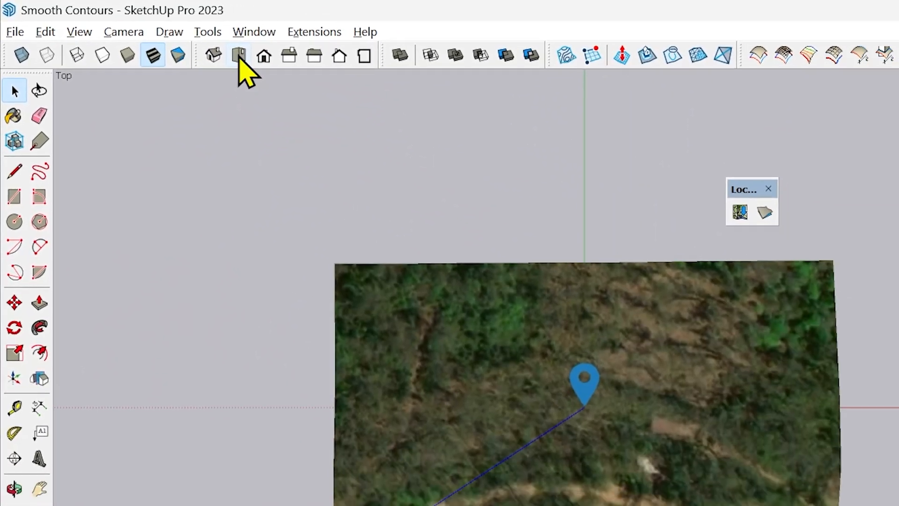
- Draw a ground-level rectangle extending past the terrain's edges on all sides
{"action": "key", "text": "r"}
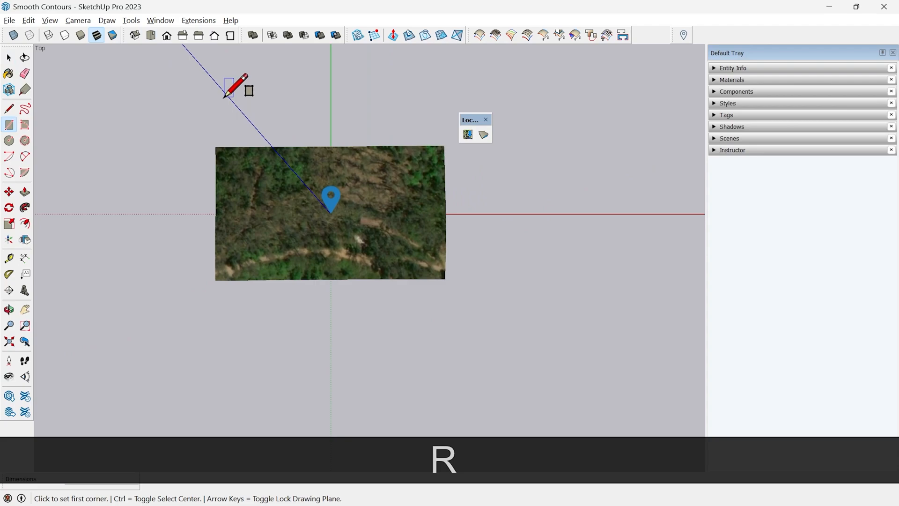
{"action": "left_click", "coordinate": [227, 95]}
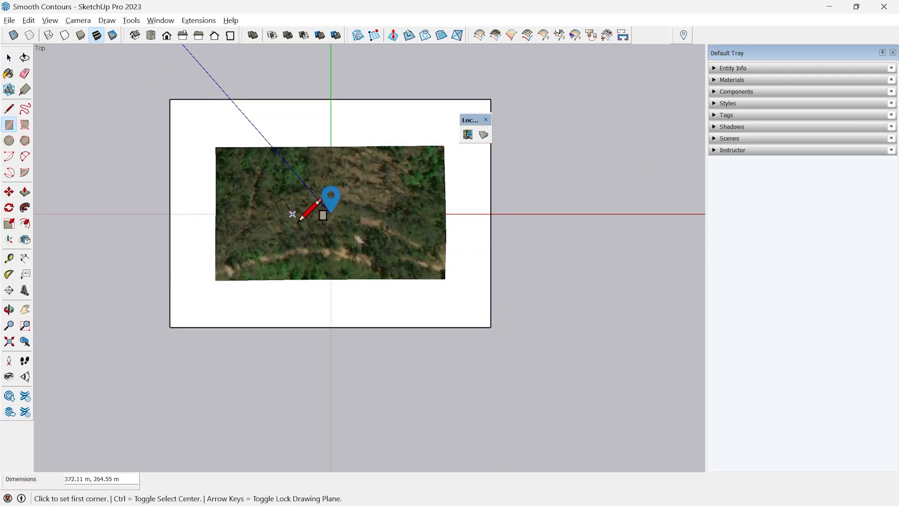
{"action": "key", "text": "space"}
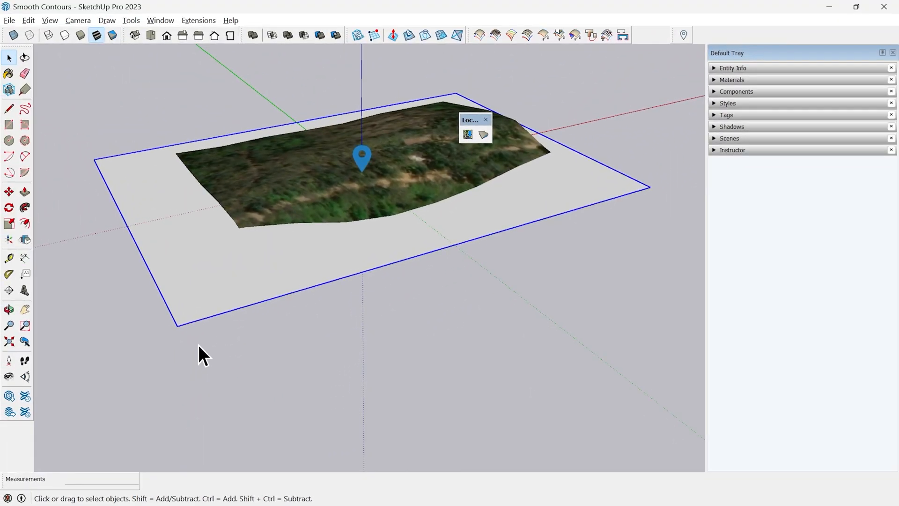
- Copy the rectangle 1 unit upward and array it 30 times through the terrain
{"action": "key", "text": "m"}
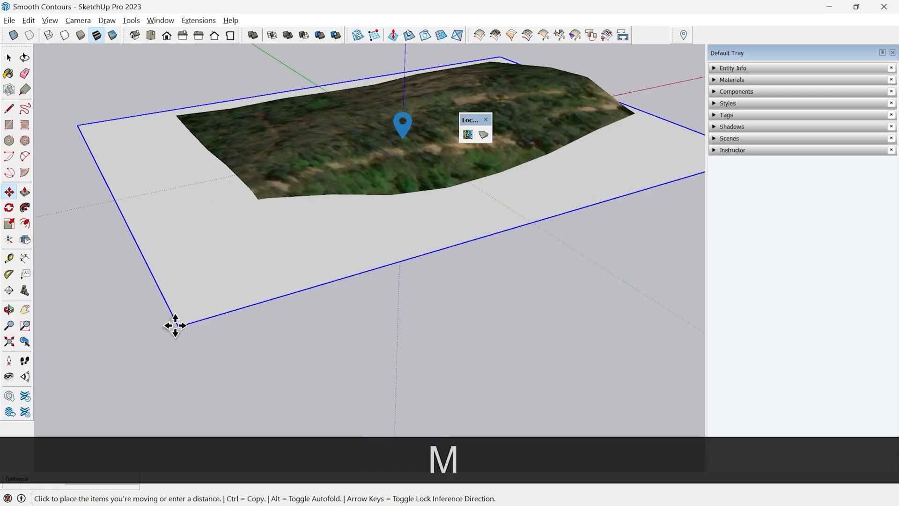
{"action": "key", "text": "ctrl"}
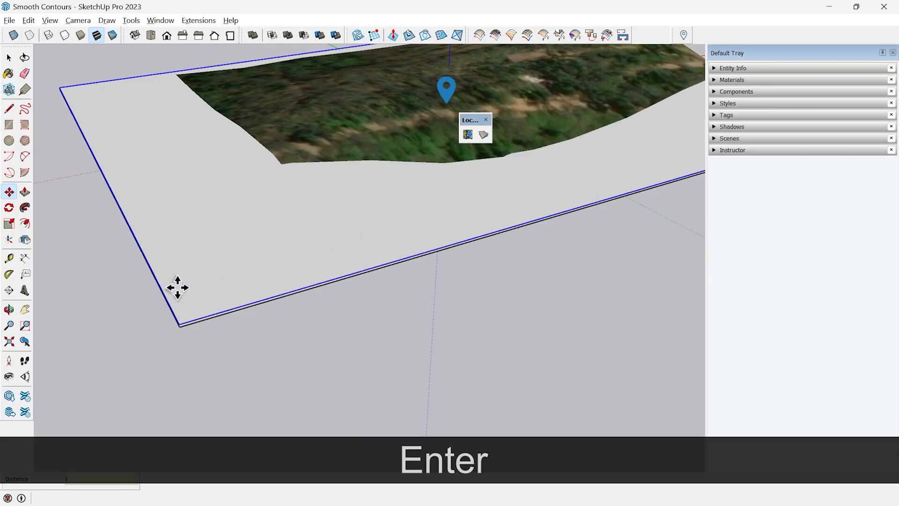
{"action": "type", "text": "30"}
{"action": "key", "text": "Return"}
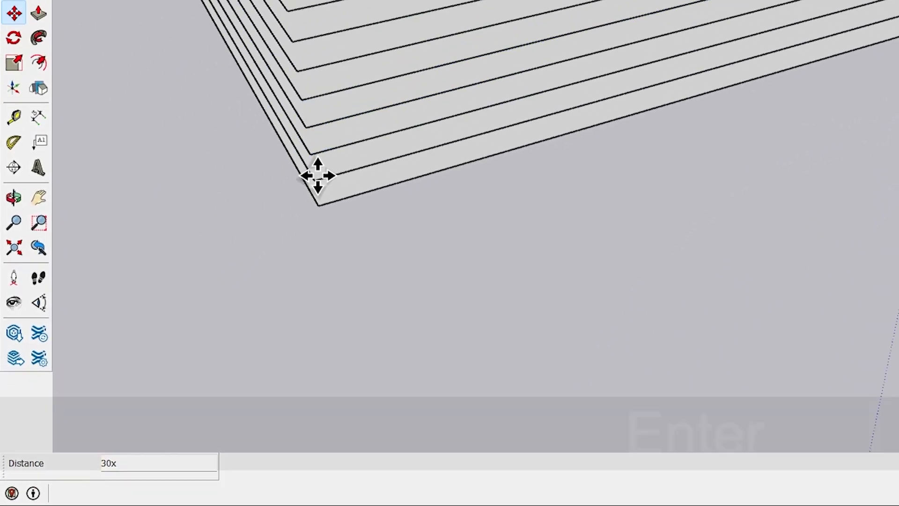
{"action": "key", "text": "space"}
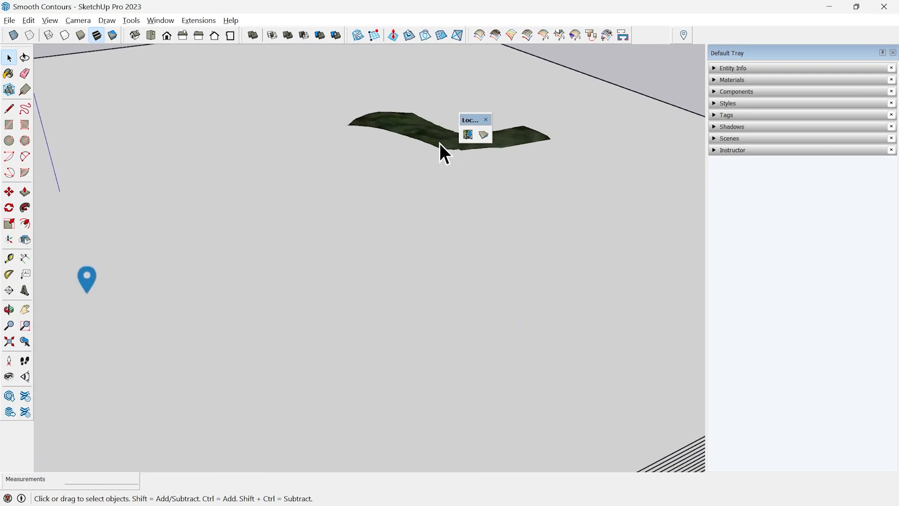
{"action": "mouse_move", "coordinate": [542, 186]}
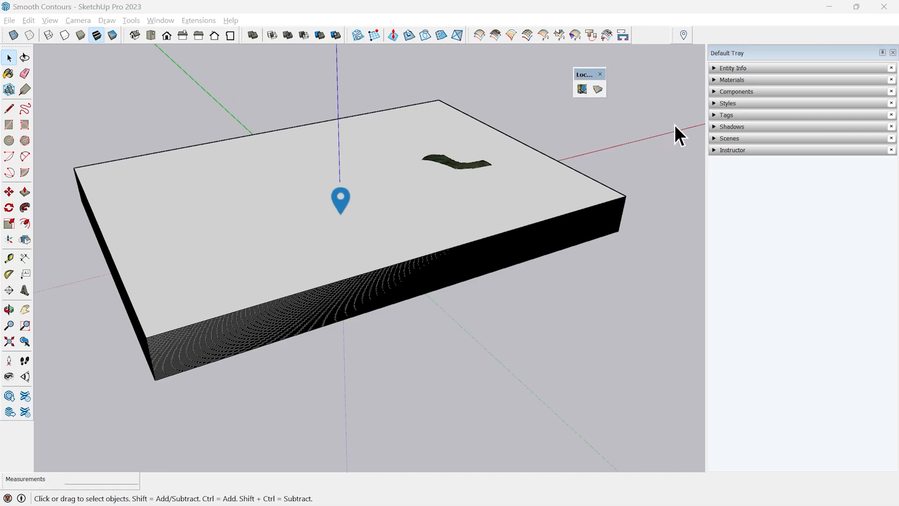
- Run Intersect Faces With Selection on the stacked slices and the terrain
{"action": "left_click", "coordinate": [398, 198]}
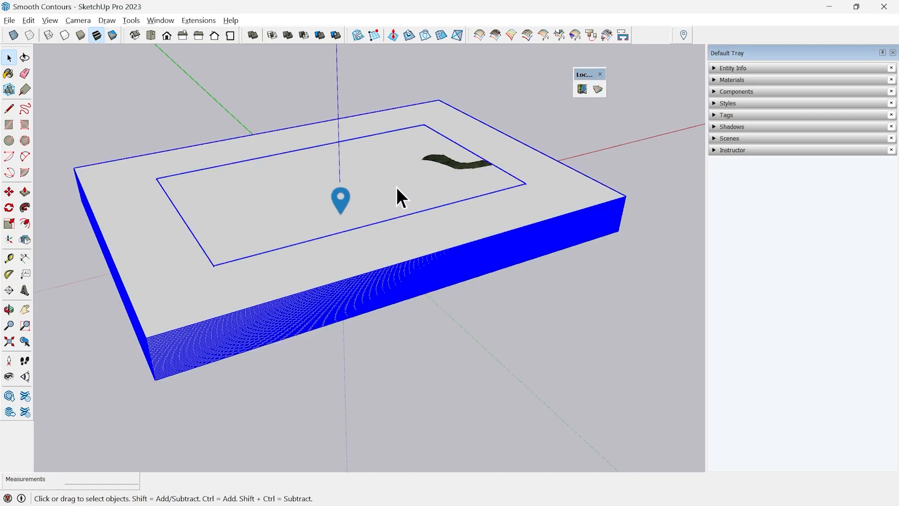
{"action": "mouse_move", "coordinate": [390, 140]}
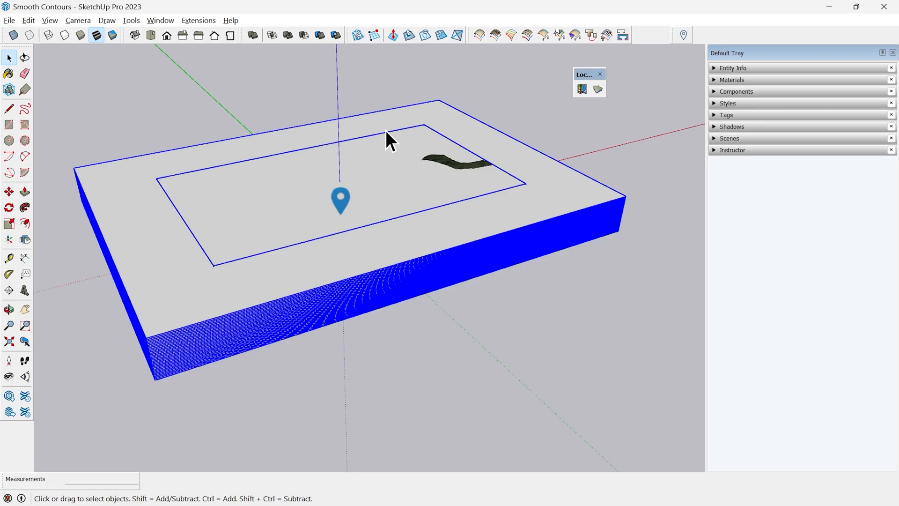
{"action": "mouse_move", "coordinate": [575, 232]}
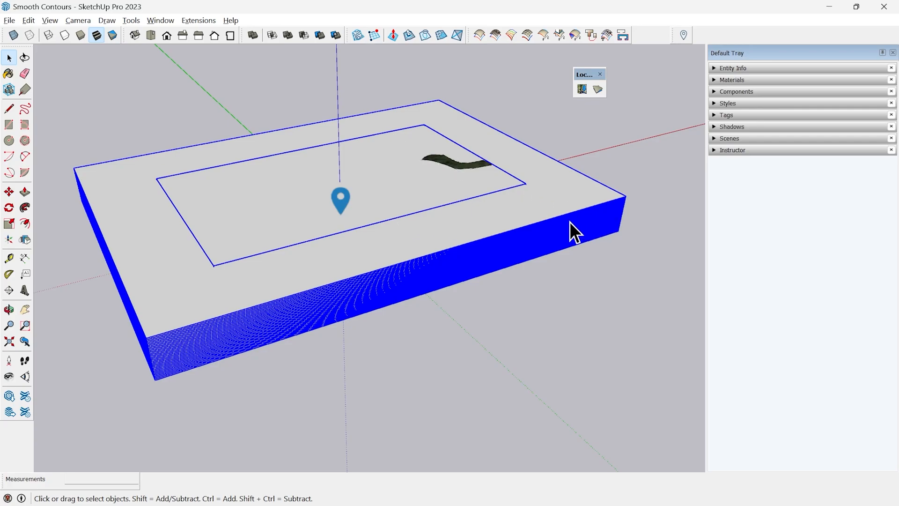
{"action": "right_click", "coordinate": [573, 232]}
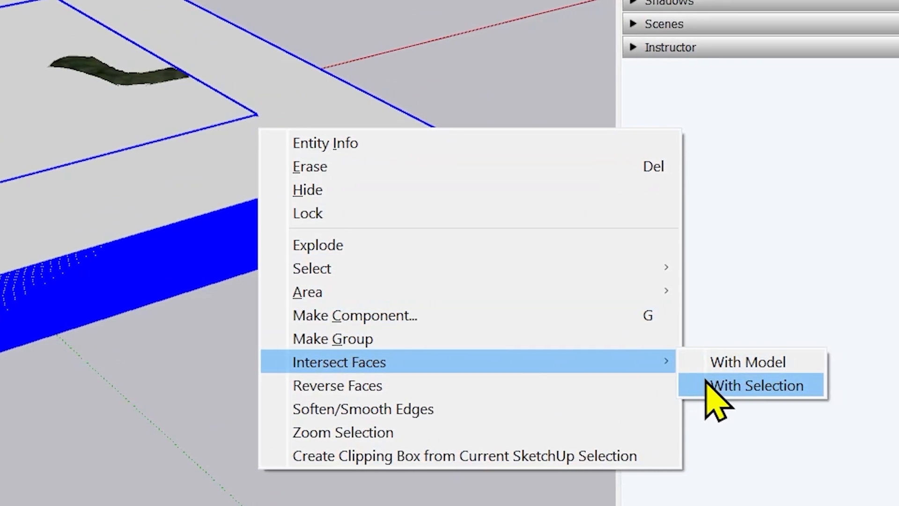
{"action": "left_click", "coordinate": [753, 385]}
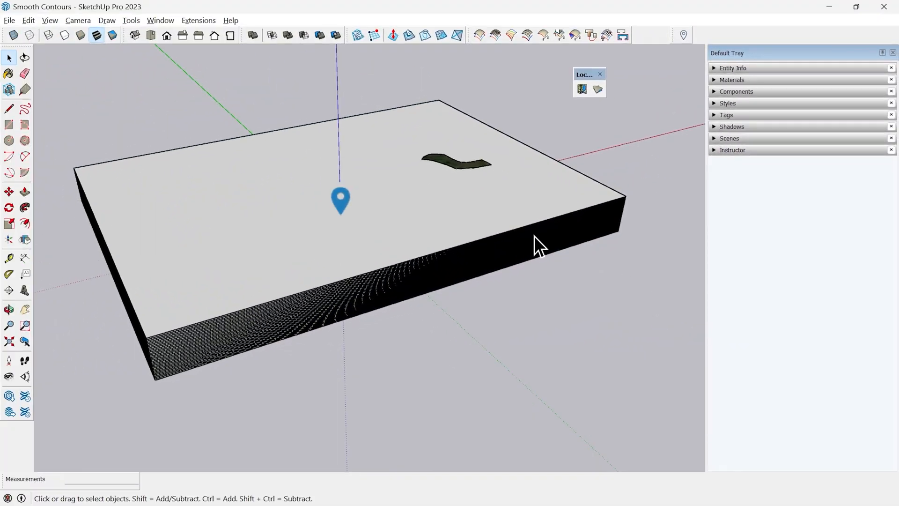
{"action": "mouse_move", "coordinate": [556, 246]}
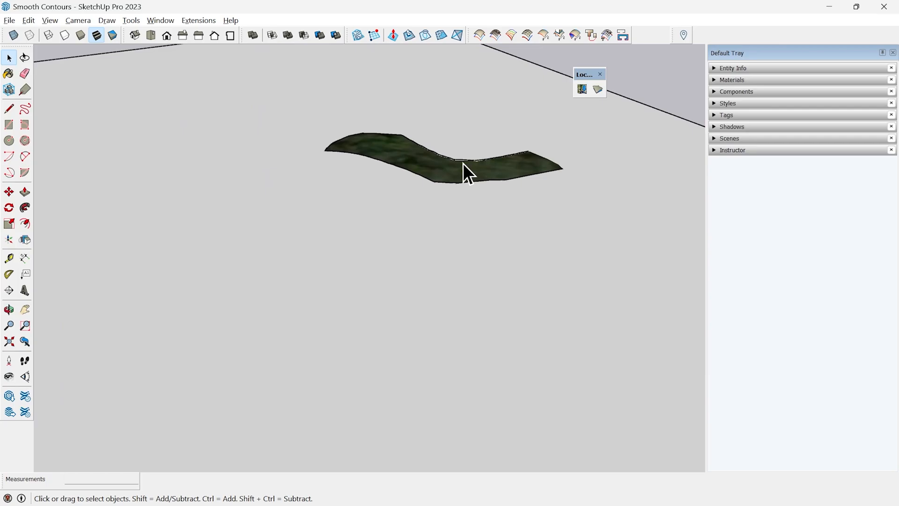
- Erase the slice stack and move the contoured terrain away from the origin
{"action": "scroll", "scroll_direction": "up", "scroll_amount": 3}
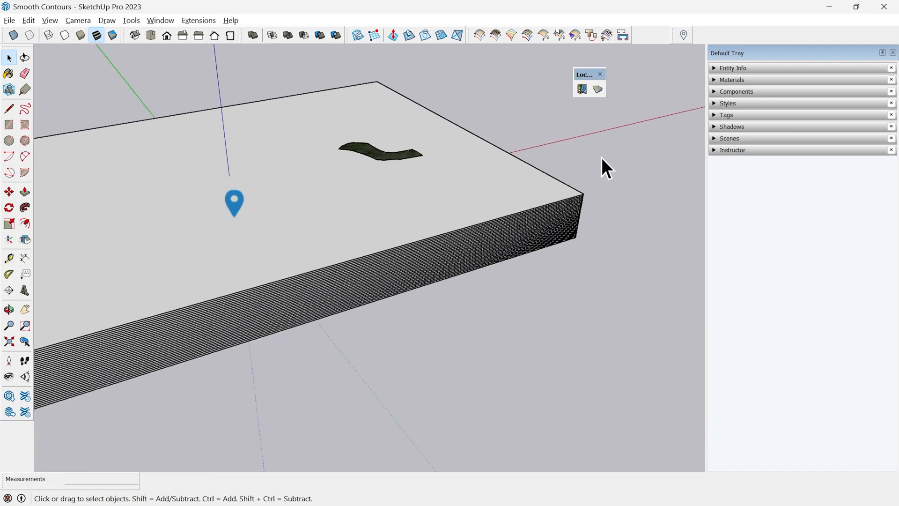
{"action": "right_click", "coordinate": [606, 169]}
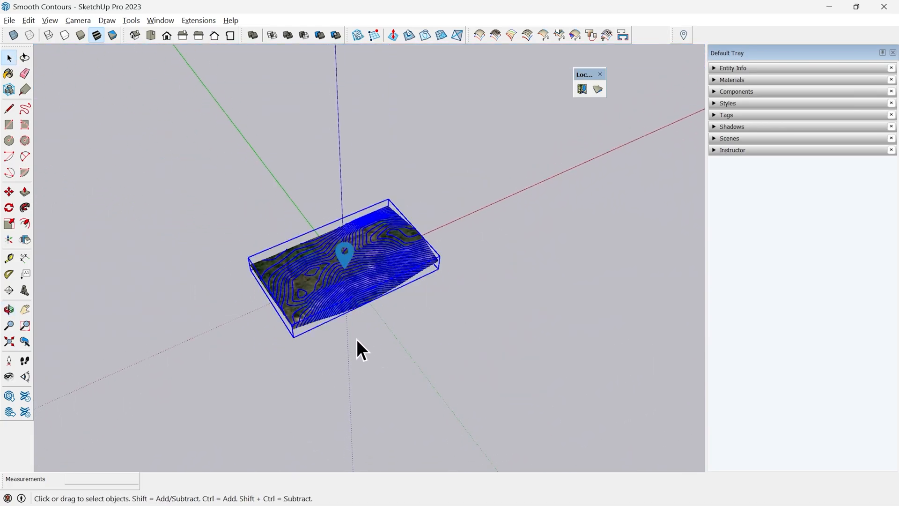
{"action": "key", "text": "m"}
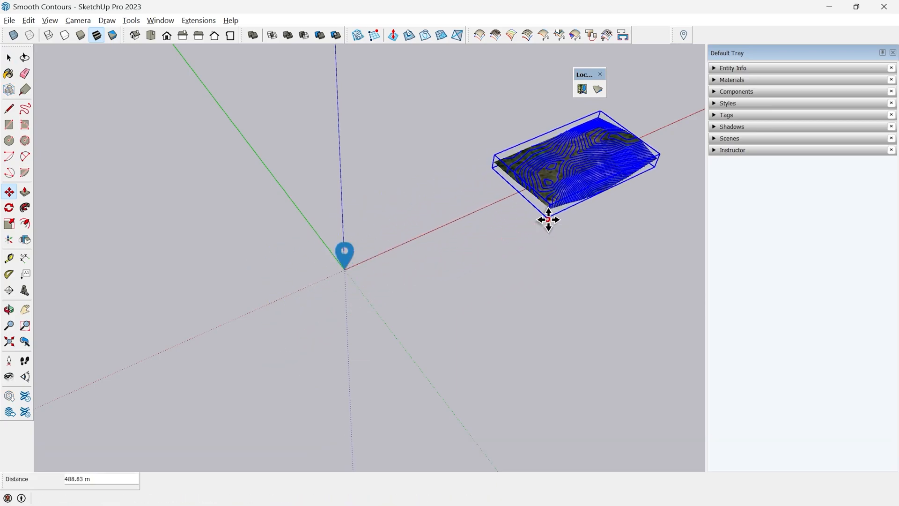
{"action": "key", "text": "space"}
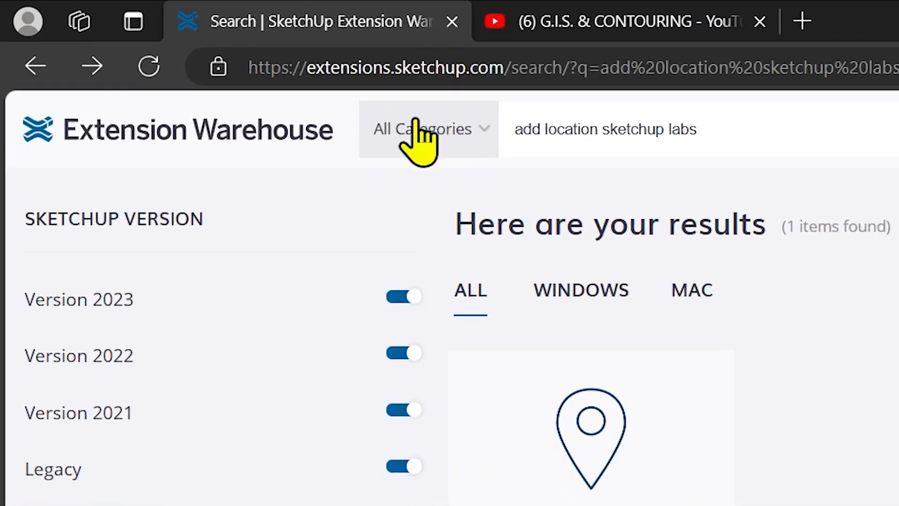
{"action": "mouse_move", "coordinate": [522, 128]}
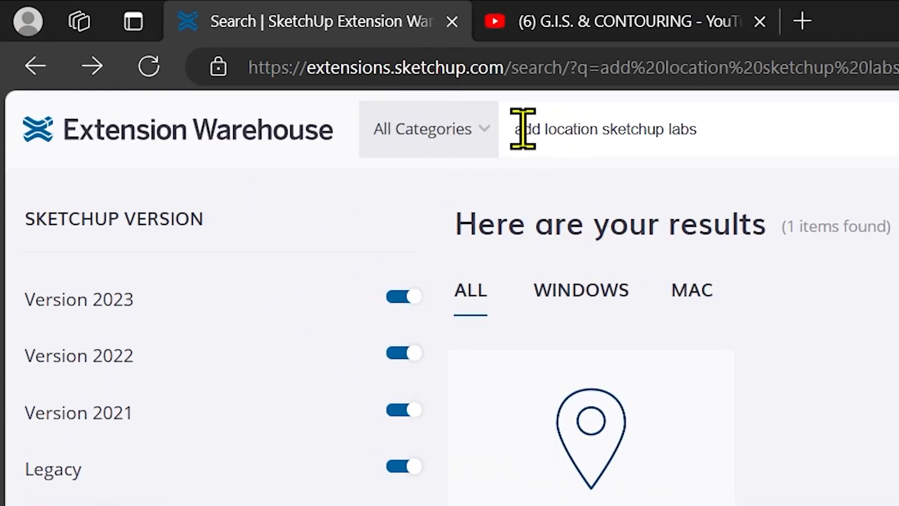
- Browse the New Add Location (SketchUp Labs) extension page, then return to SketchUp
{"action": "scroll", "scroll_direction": "down", "scroll_amount": 3}
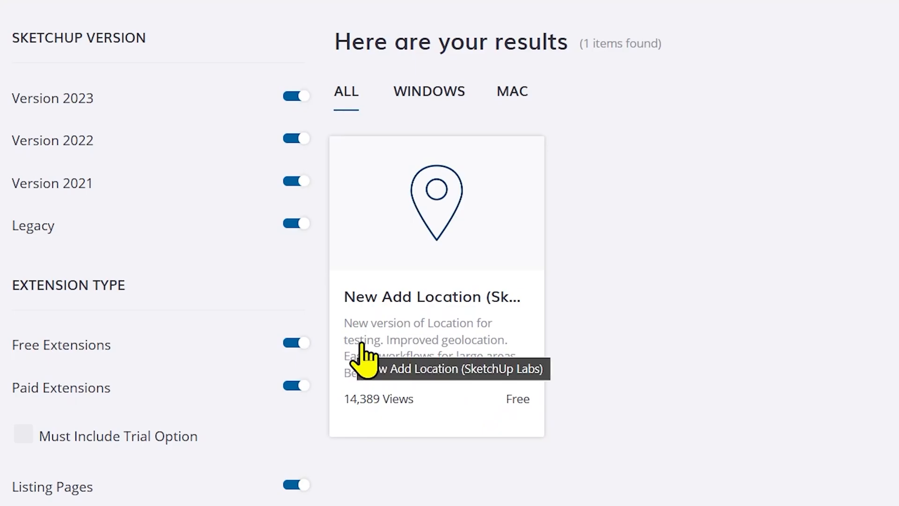
{"action": "mouse_move", "coordinate": [418, 310]}
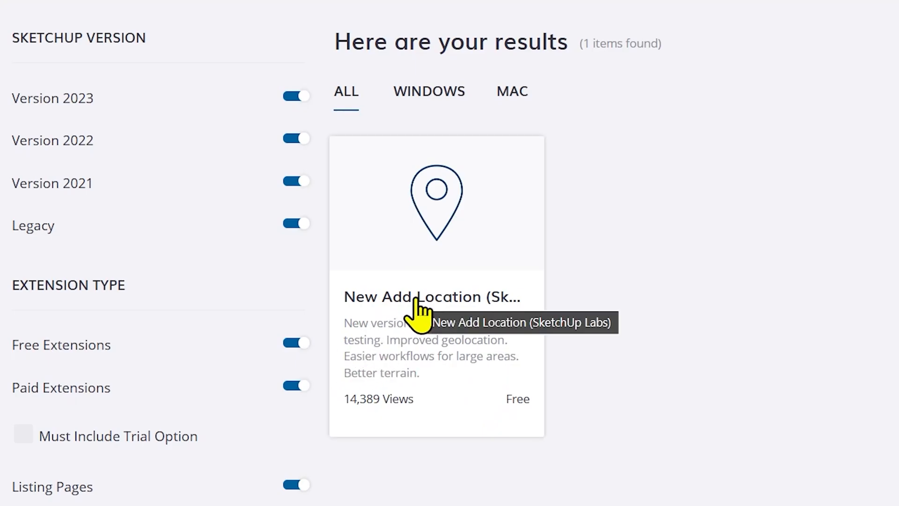
{"action": "left_click", "coordinate": [432, 296]}
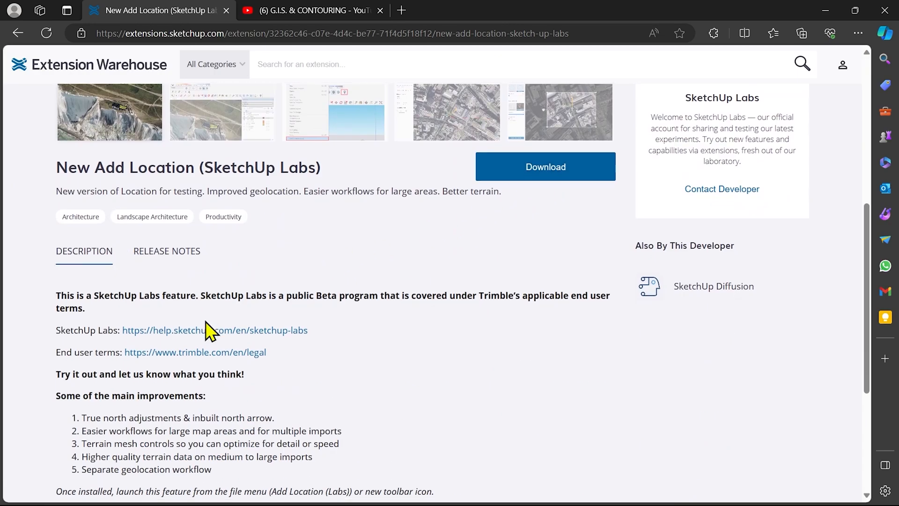
{"action": "scroll", "scroll_direction": "up", "scroll_amount": 3}
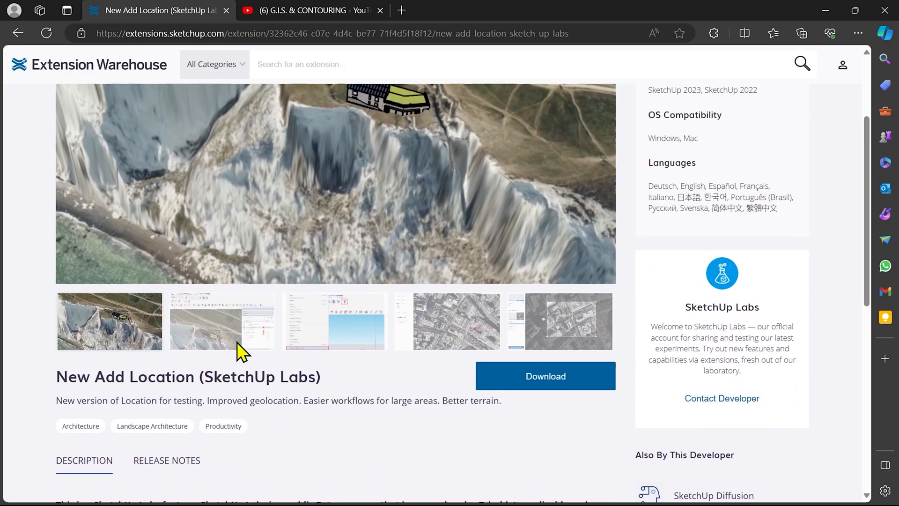
{"action": "scroll", "scroll_direction": "up", "scroll_amount": 3}
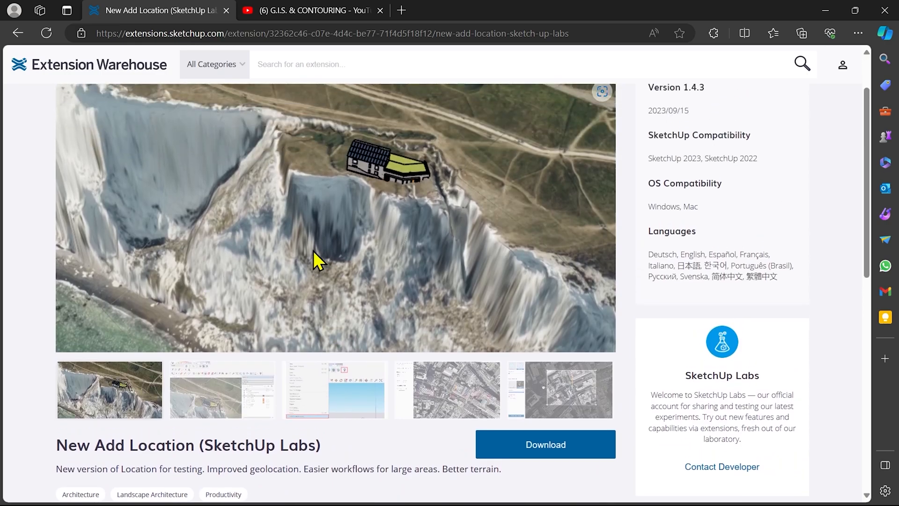
{"action": "mouse_move", "coordinate": [119, 100]}
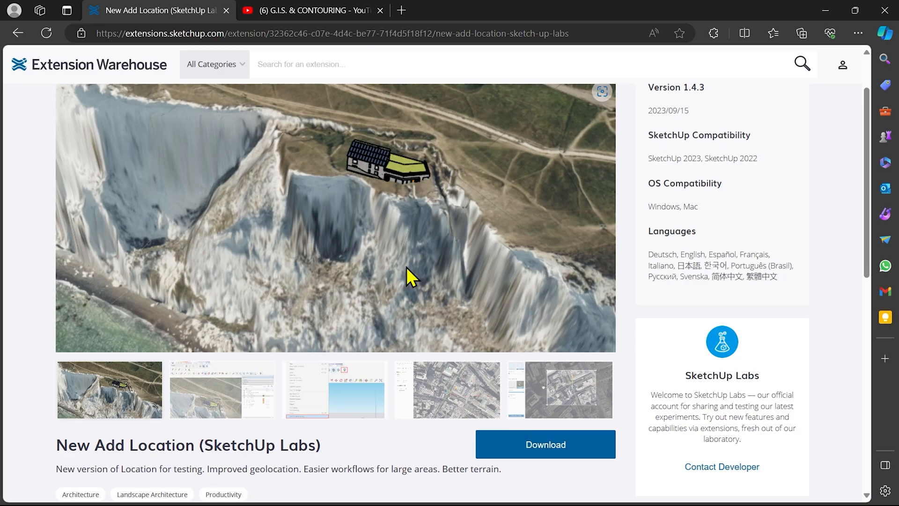
{"action": "key", "text": "Alt+Tab"}
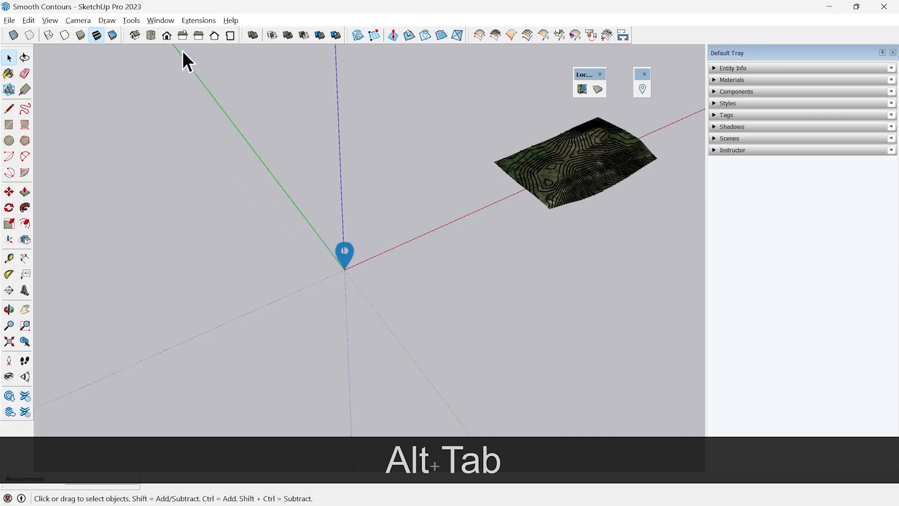
- Show the Extensions menu with the Extension Warehouse entry highlighted
{"action": "left_click", "coordinate": [199, 20]}
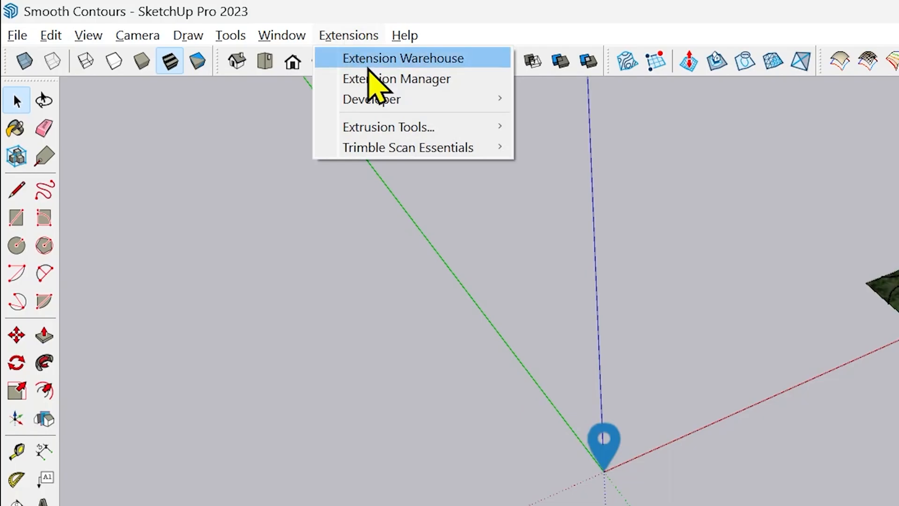
{"action": "left_click", "coordinate": [396, 79]}
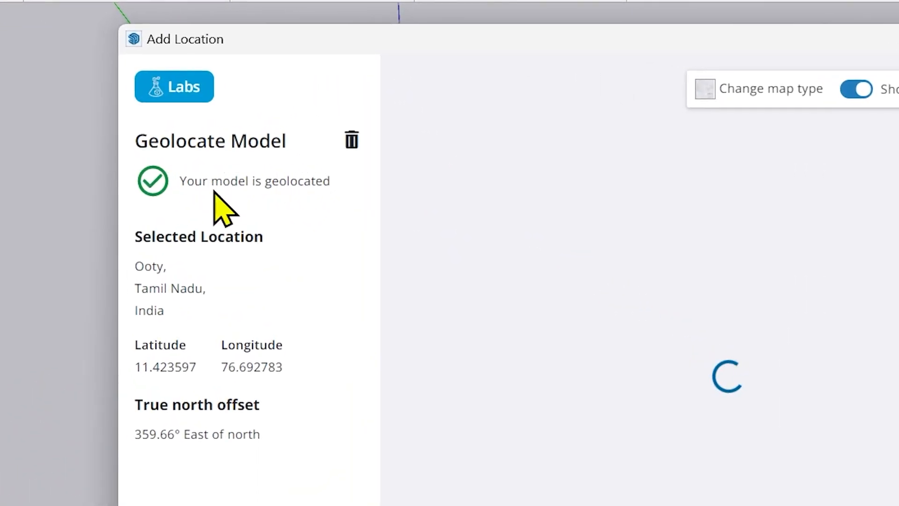
{"action": "mouse_move", "coordinate": [184, 181]}
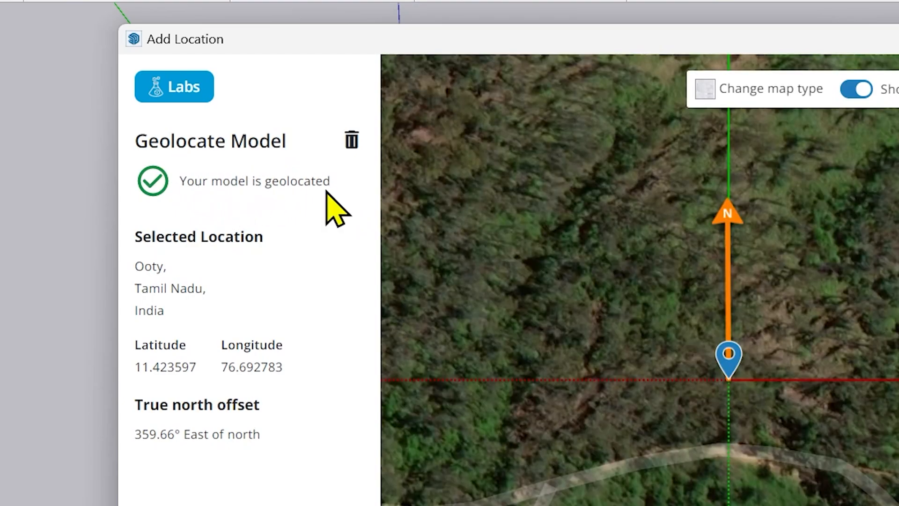
{"action": "mouse_move", "coordinate": [767, 245]}
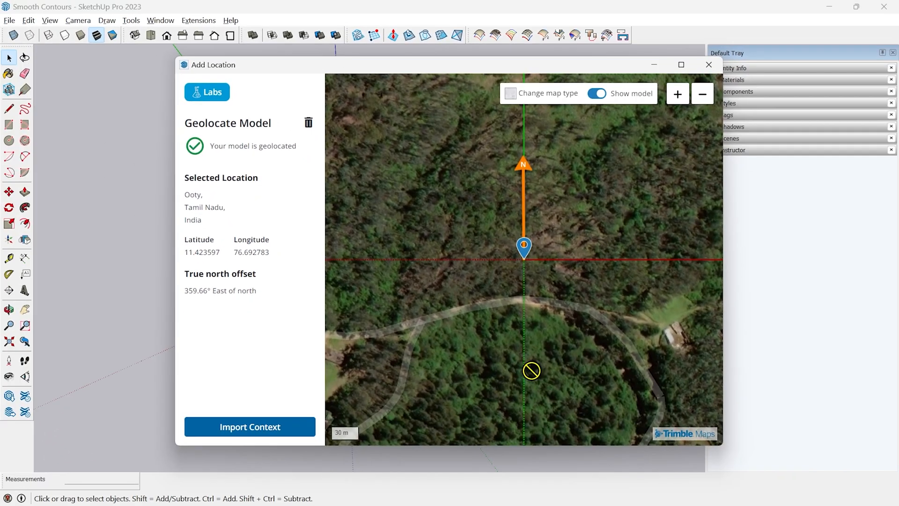
{"action": "mouse_move", "coordinate": [536, 363]}
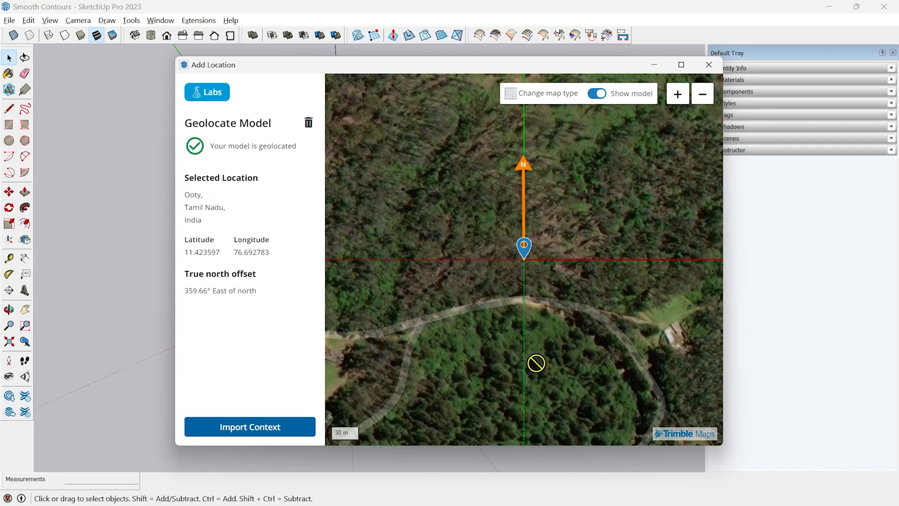
{"action": "mouse_move", "coordinate": [509, 302]}
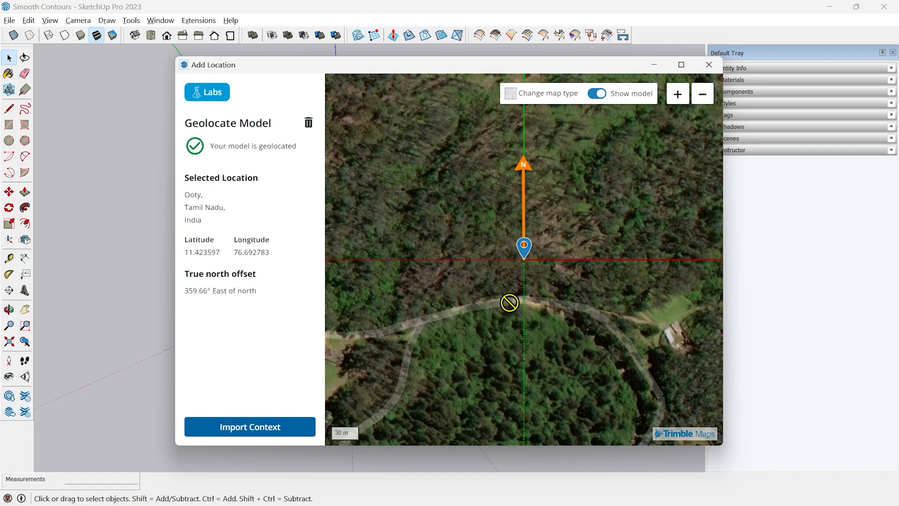
{"action": "mouse_move", "coordinate": [500, 321]}
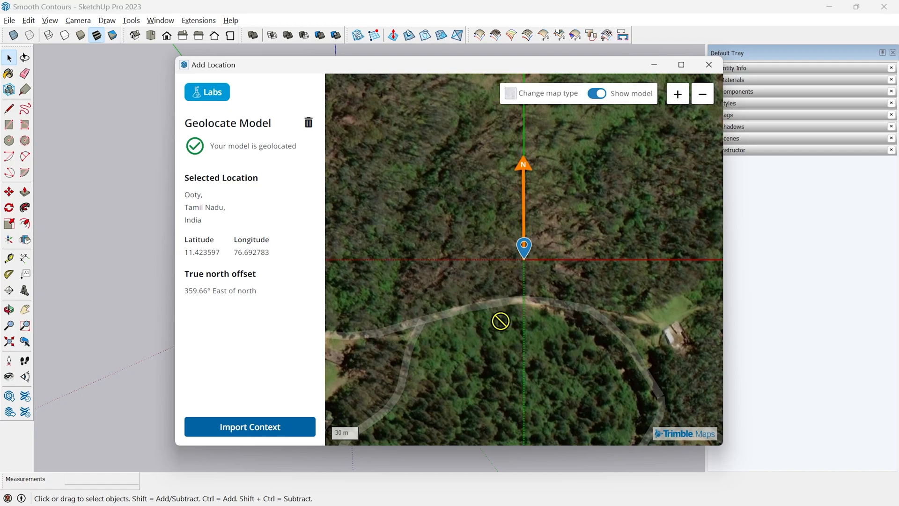
{"action": "mouse_move", "coordinate": [560, 297]}
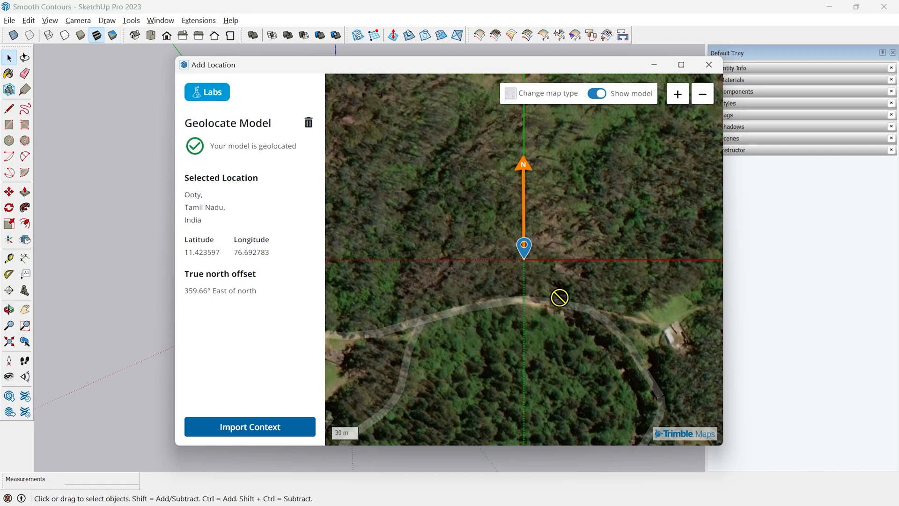
- Zoom the Ooty satellite map in twice, then back out around the site
{"action": "left_click", "coordinate": [677, 93]}
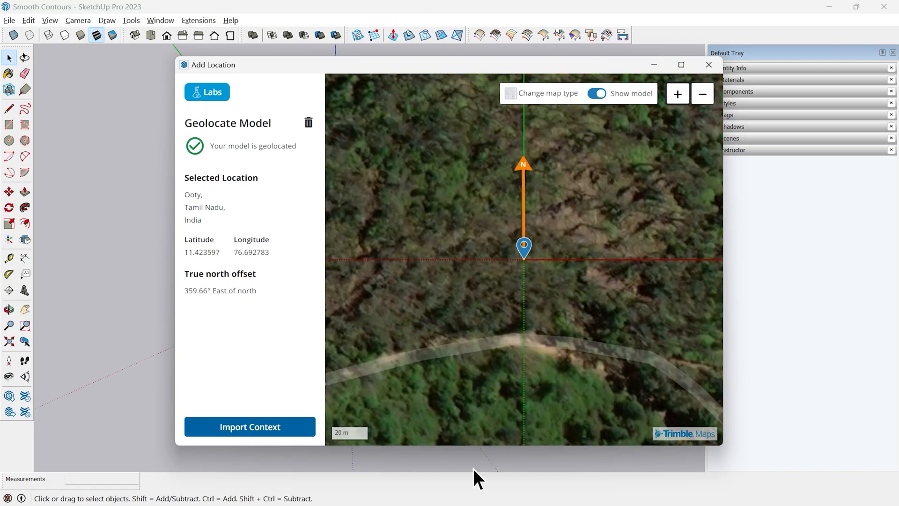
{"action": "left_click", "coordinate": [676, 93]}
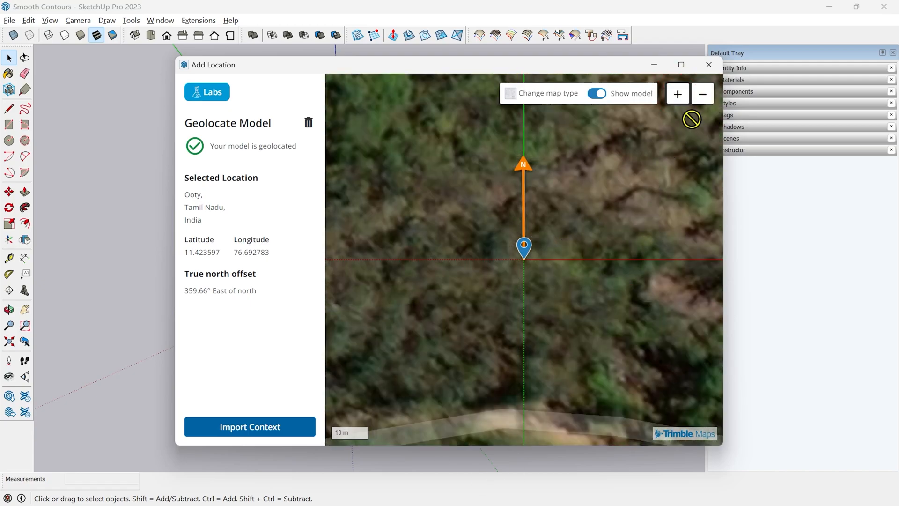
{"action": "left_click", "coordinate": [702, 94]}
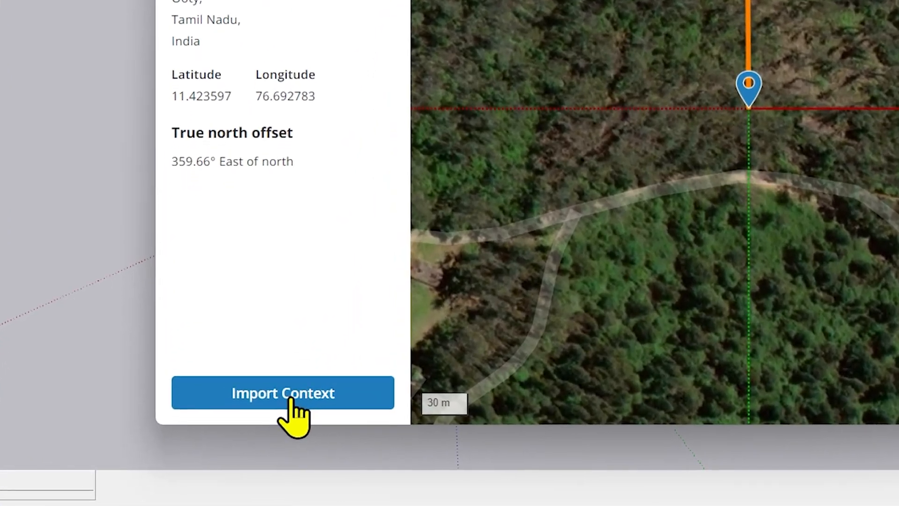
- Import the site as high-density 3D Terrain with high-resolution Bing satellite imagery
{"action": "left_click", "coordinate": [282, 393]}
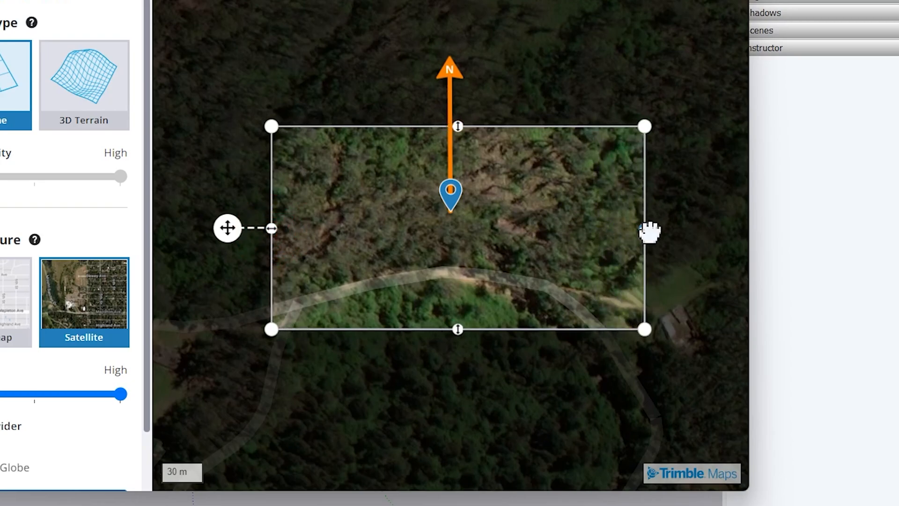
{"action": "mouse_move", "coordinate": [227, 228]}
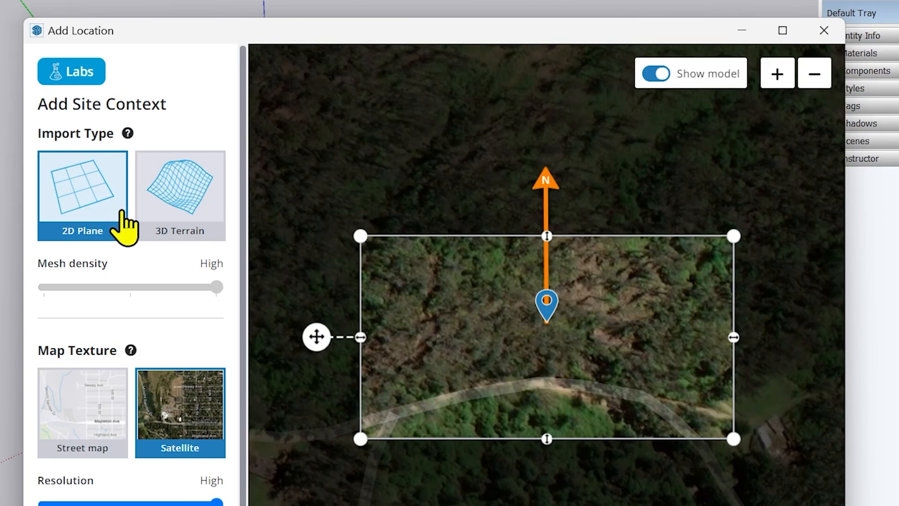
{"action": "mouse_move", "coordinate": [186, 214]}
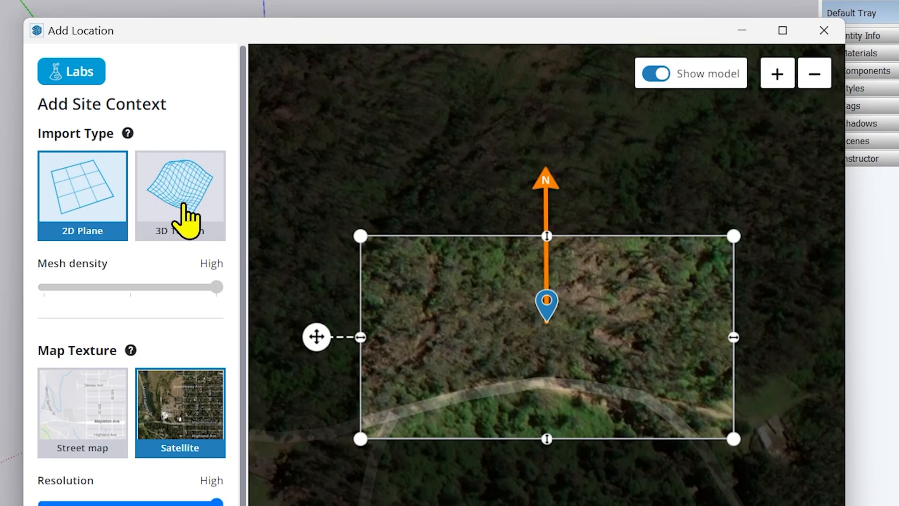
{"action": "mouse_move", "coordinate": [186, 212]}
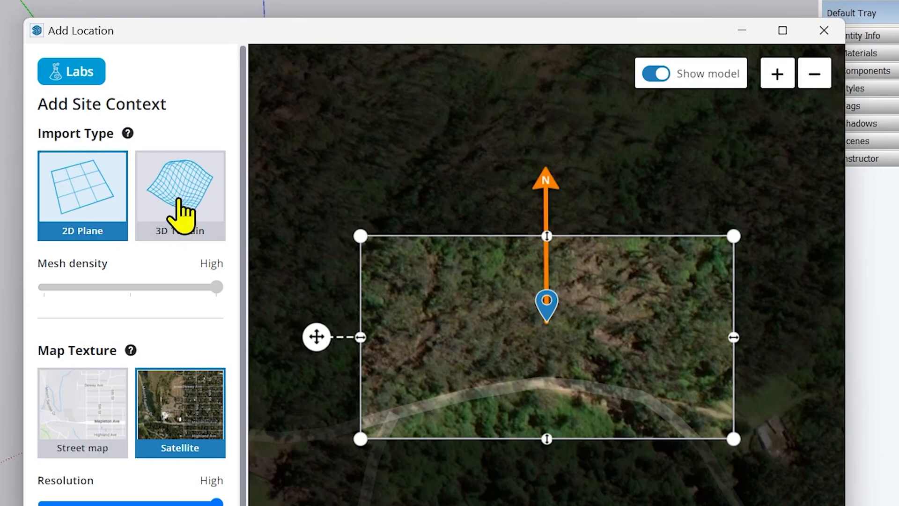
{"action": "left_click", "coordinate": [179, 194]}
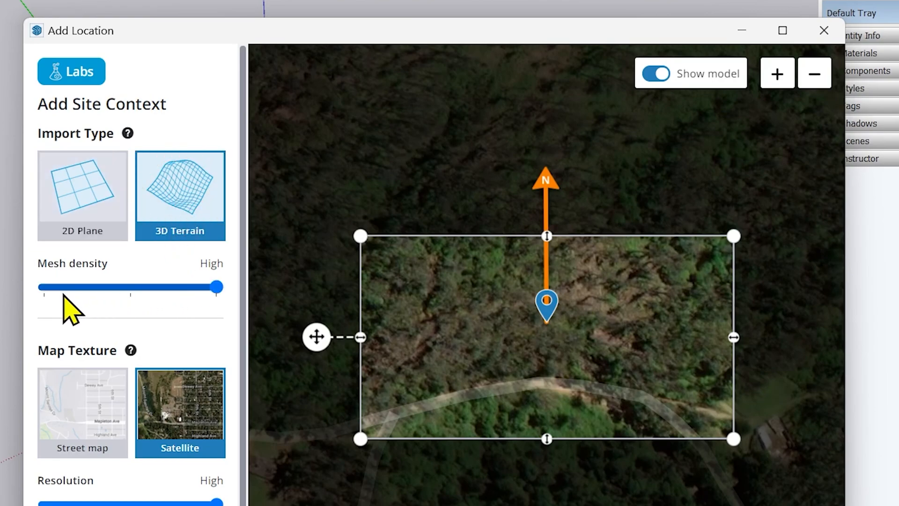
{"action": "mouse_move", "coordinate": [184, 321]}
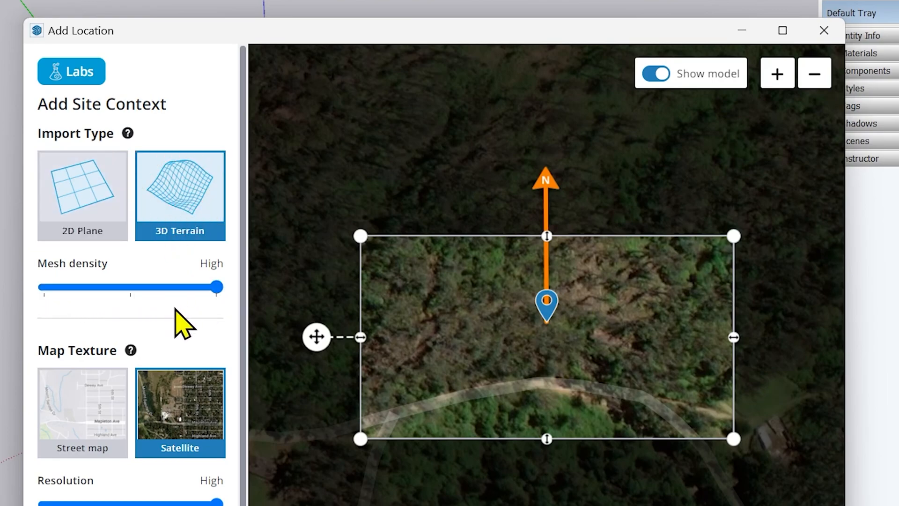
{"action": "mouse_move", "coordinate": [191, 310]}
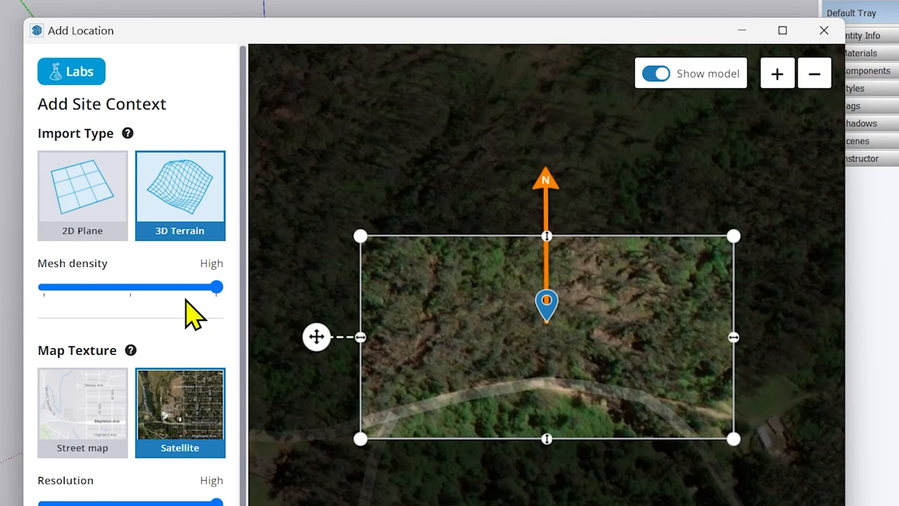
{"action": "mouse_move", "coordinate": [162, 309]}
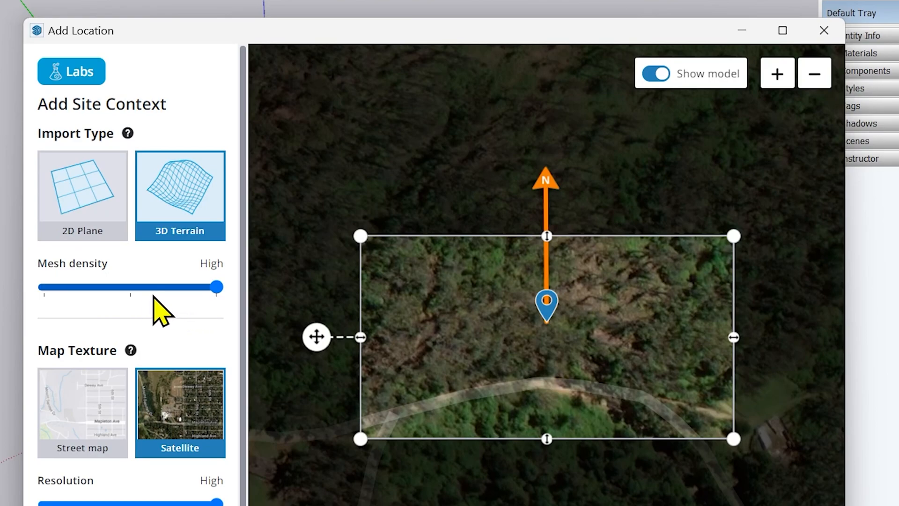
{"action": "scroll", "scroll_direction": "down", "scroll_amount": 3}
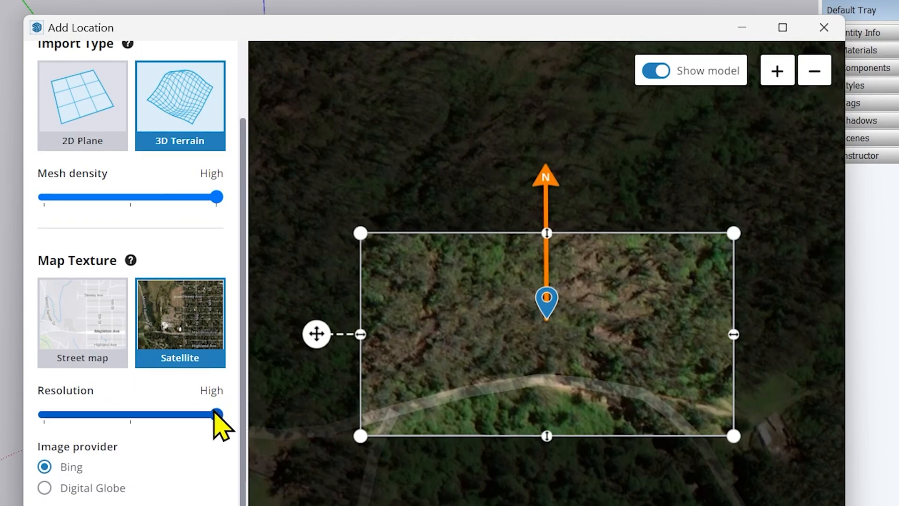
{"action": "scroll", "scroll_direction": "down", "scroll_amount": 3}
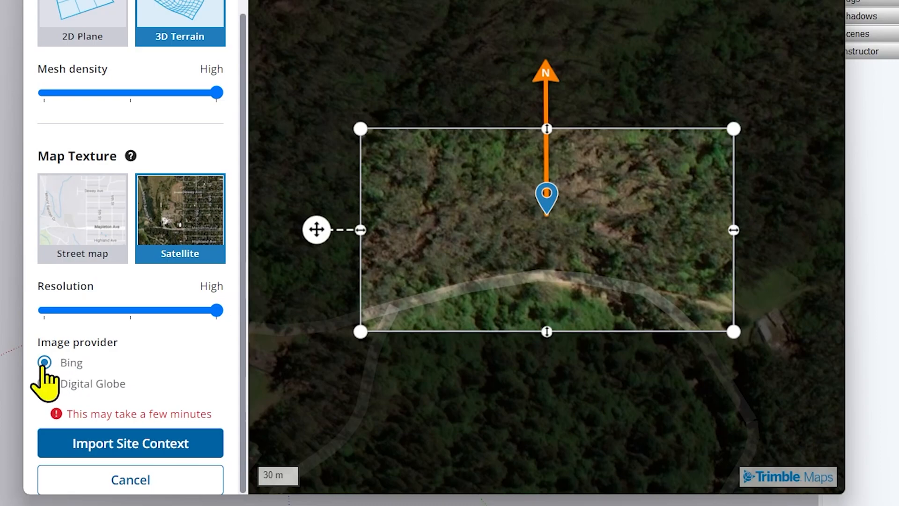
{"action": "left_click", "coordinate": [44, 362]}
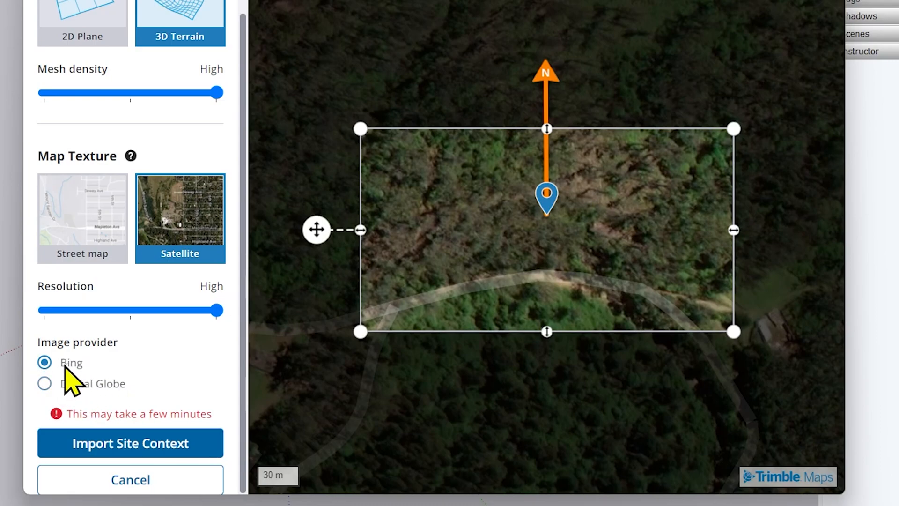
{"action": "mouse_move", "coordinate": [83, 390]}
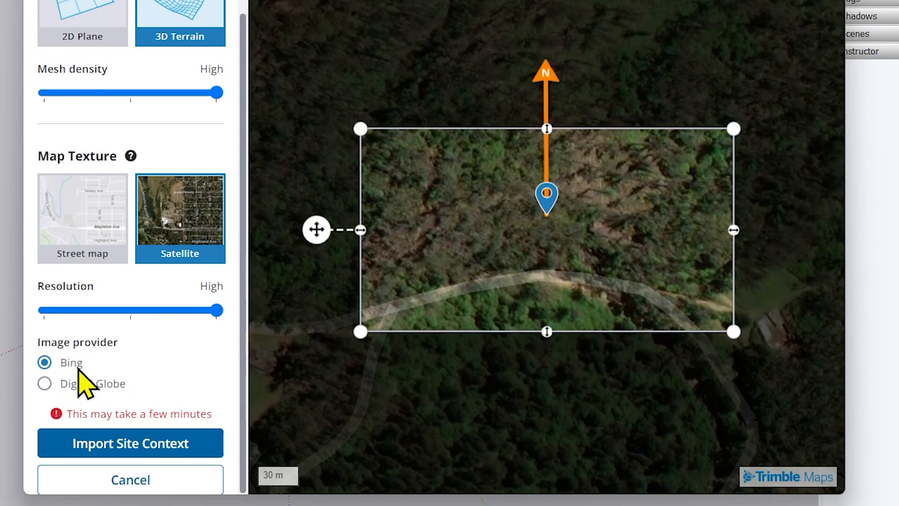
{"action": "mouse_move", "coordinate": [100, 390]}
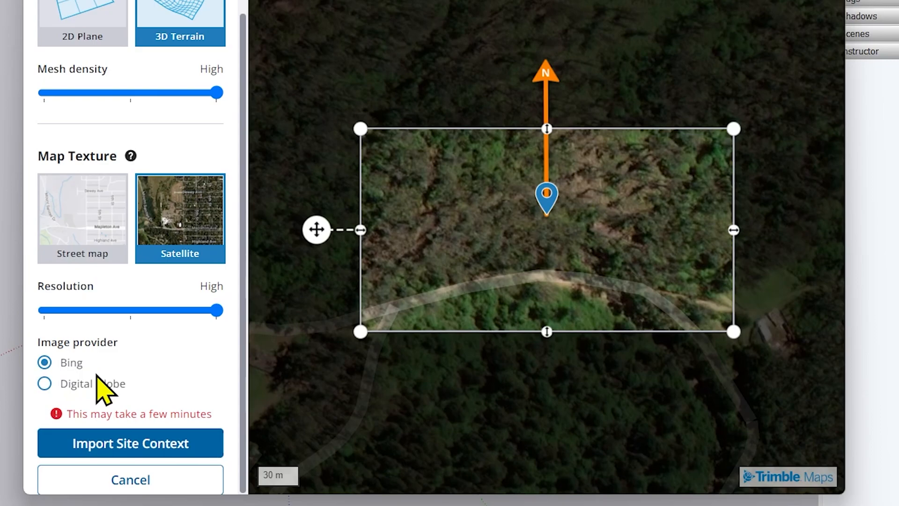
{"action": "mouse_move", "coordinate": [64, 390]}
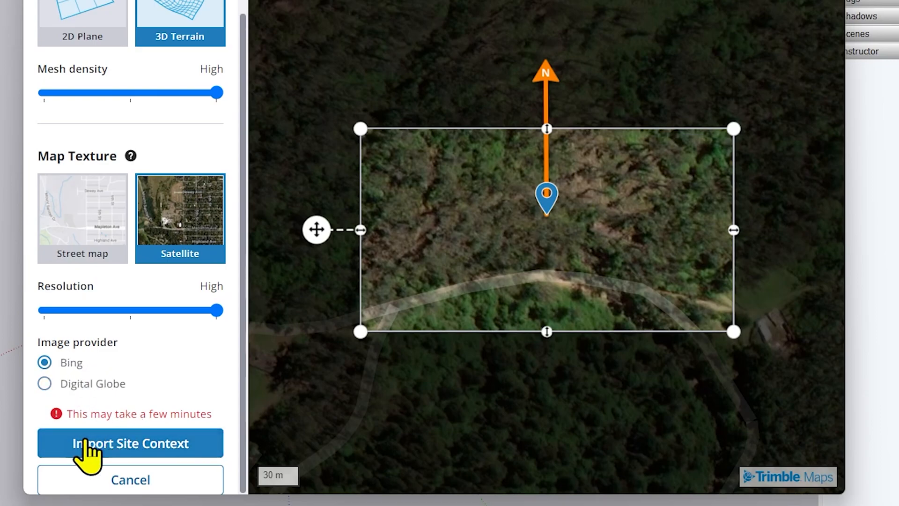
{"action": "left_click", "coordinate": [129, 442]}
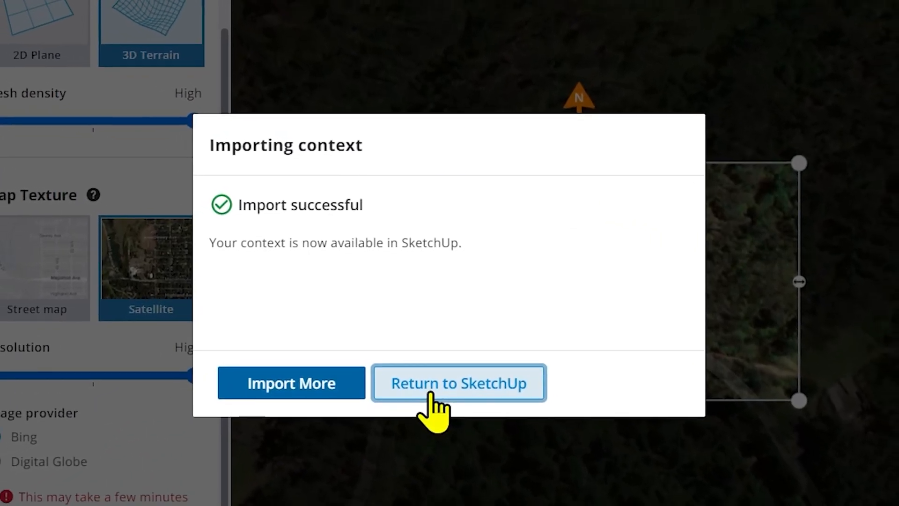
- Return to the model to see the satellite-draped 3D terrain
{"action": "left_click", "coordinate": [457, 383]}
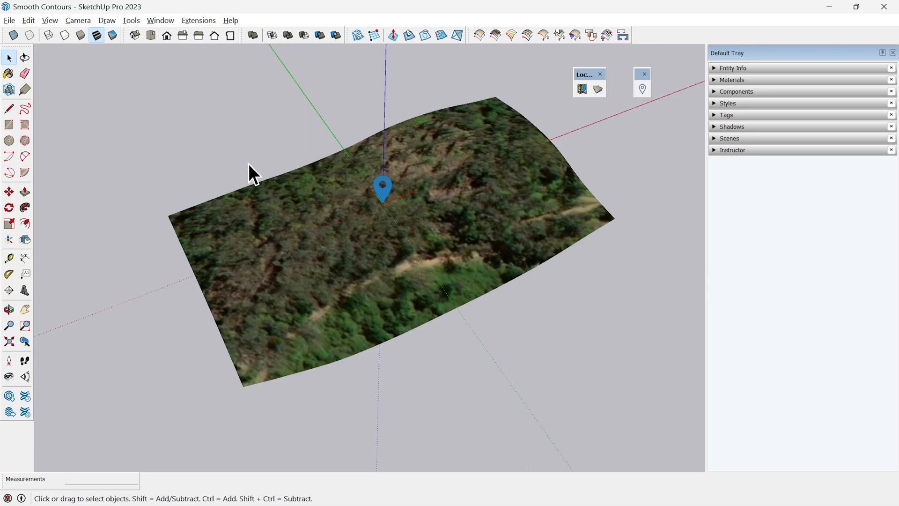
{"action": "mouse_move", "coordinate": [227, 146]}
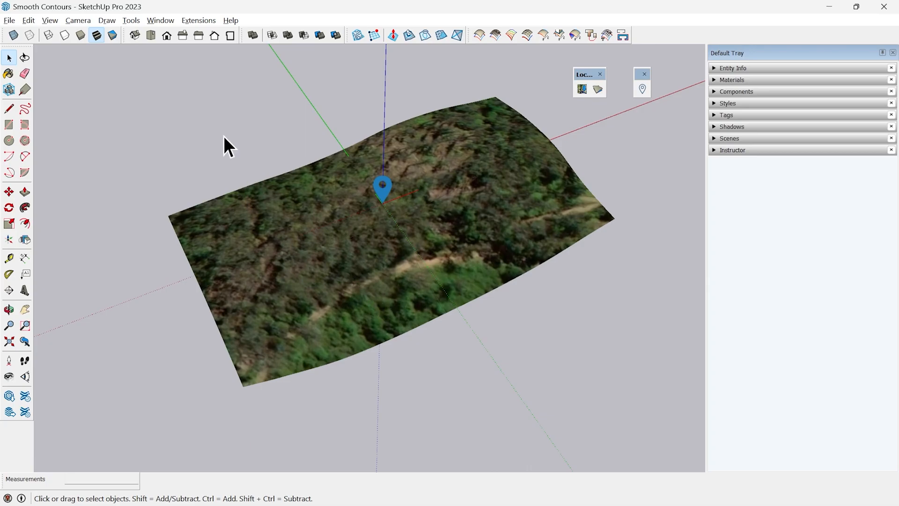
- Select all, raise the terrain along the blue axis, and switch to Perspective view
{"action": "left_click", "coordinate": [28, 20]}
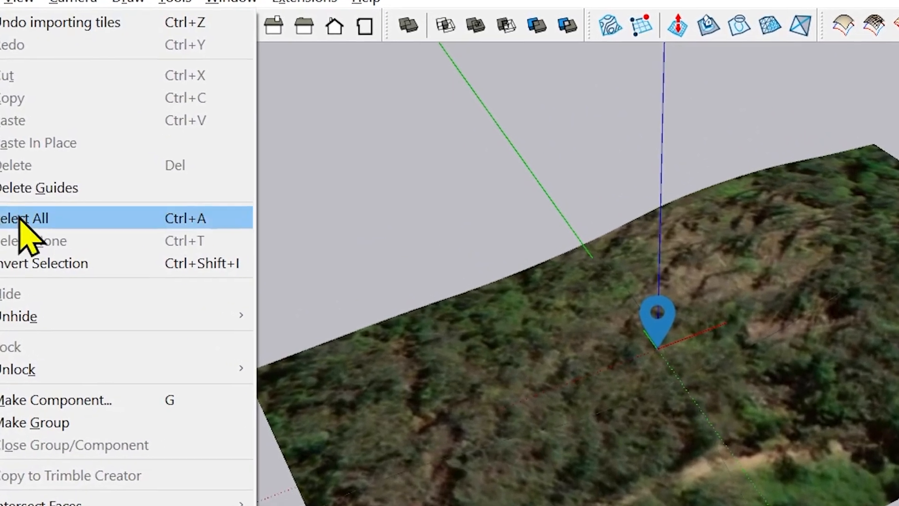
{"action": "left_click", "coordinate": [24, 218]}
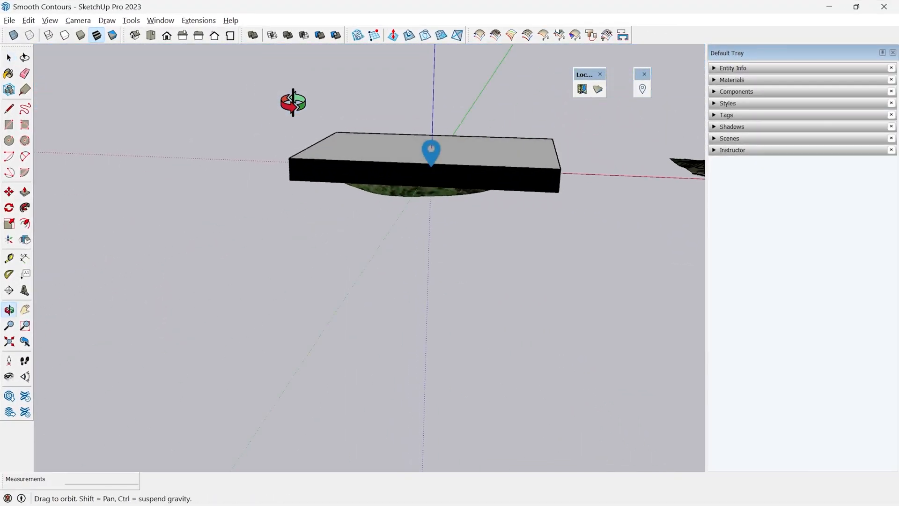
{"action": "left_click", "coordinate": [151, 35]}
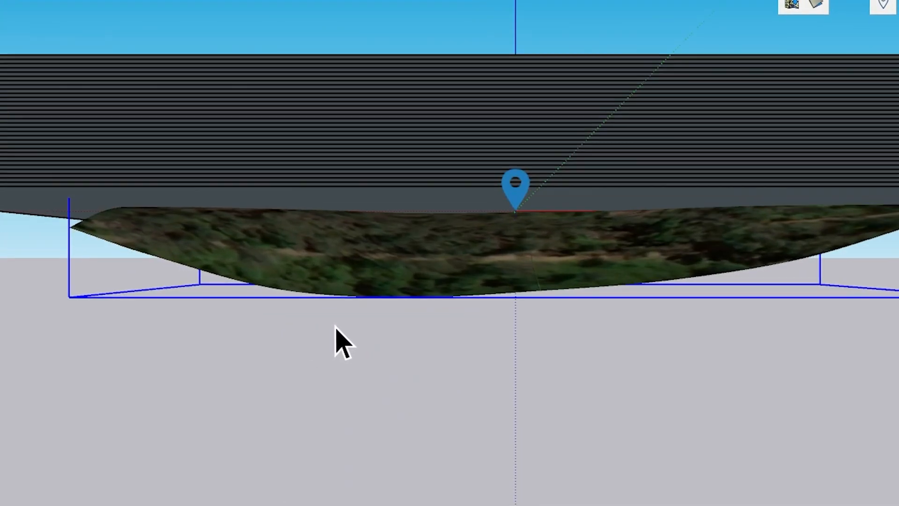
{"action": "left_click", "coordinate": [100, 31]}
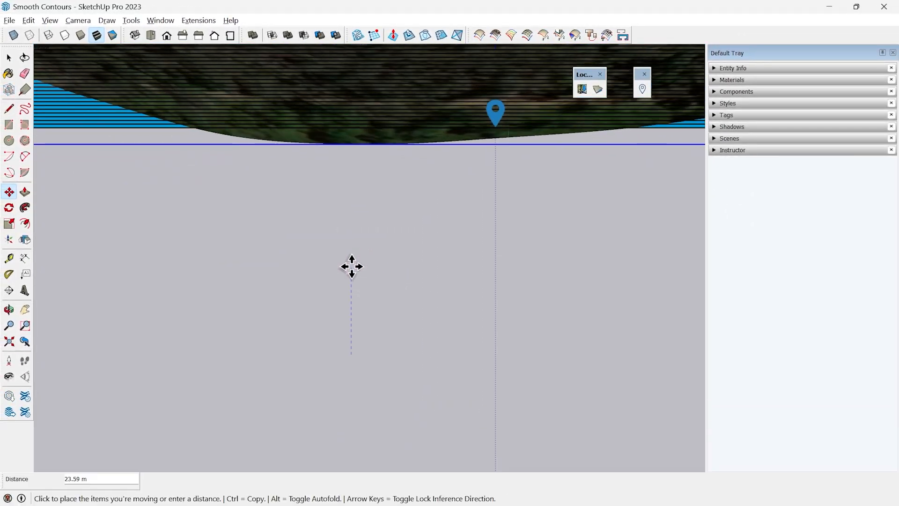
{"action": "mouse_move", "coordinate": [351, 250]}
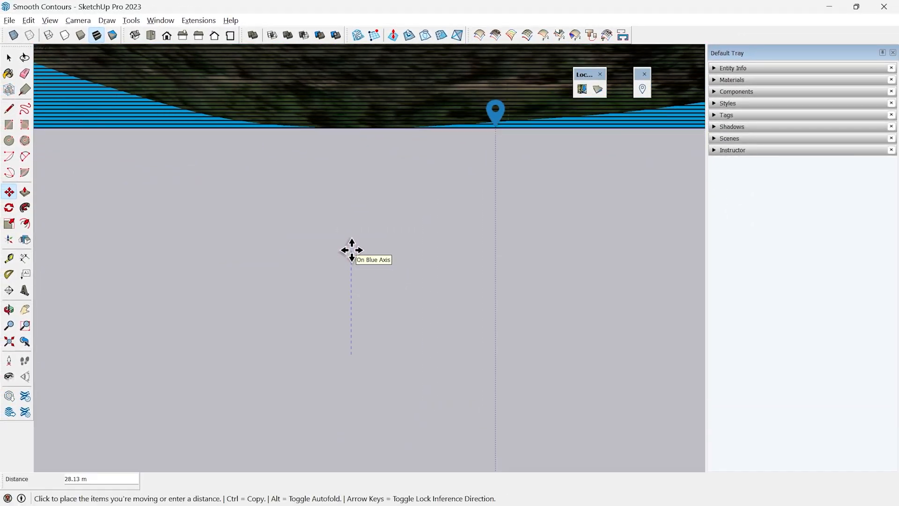
{"action": "key", "text": "space"}
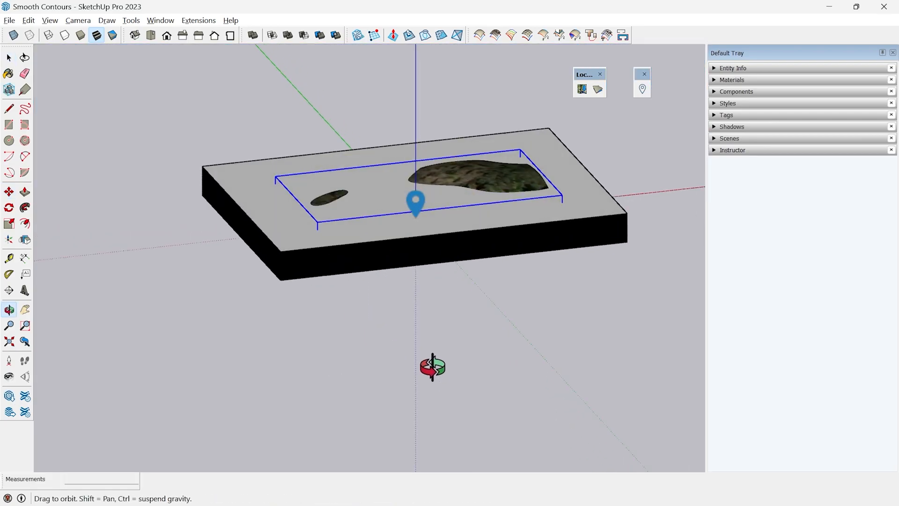
{"action": "left_click", "coordinate": [77, 20]}
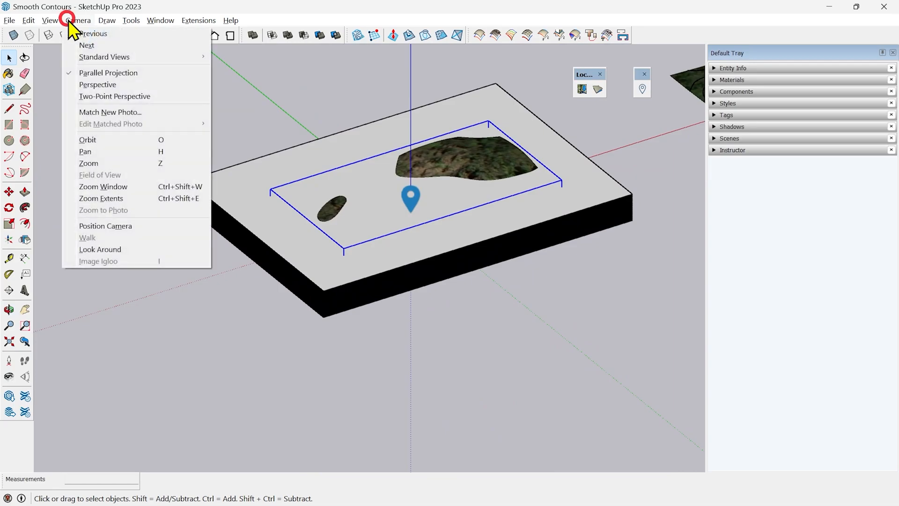
{"action": "left_click", "coordinate": [97, 84]}
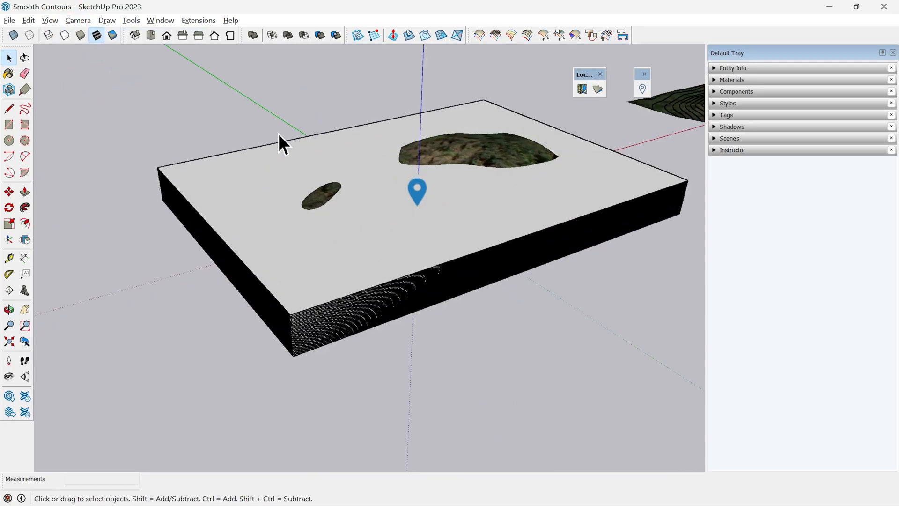
{"action": "mouse_move", "coordinate": [295, 155]}
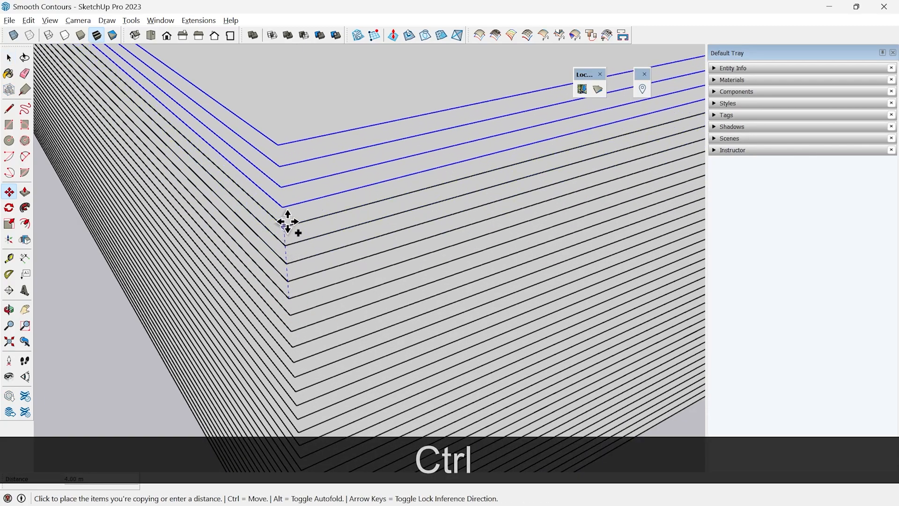
- Copy the selected edges upward to build the evenly spaced slice stack
{"action": "key", "text": "space"}
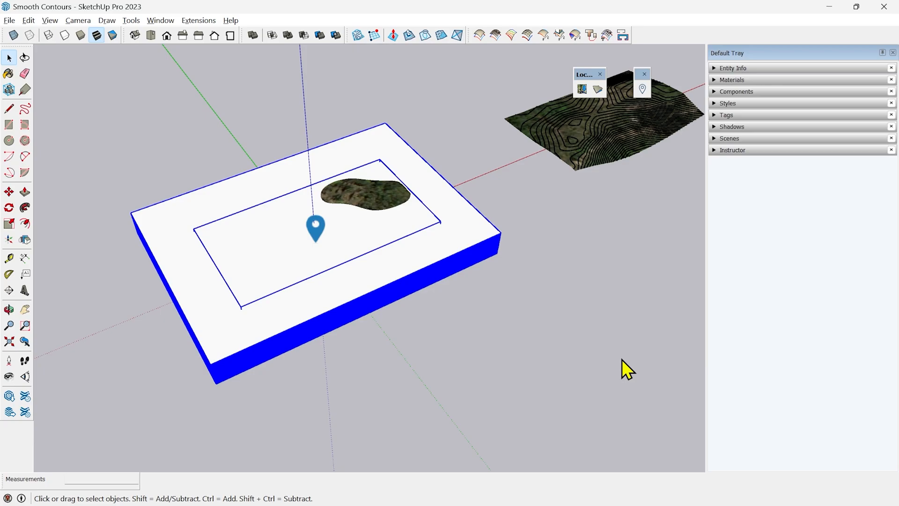
- Hide the slicing block and textured terrain, then fit both contour sets into view
{"action": "left_click", "coordinate": [547, 252]}
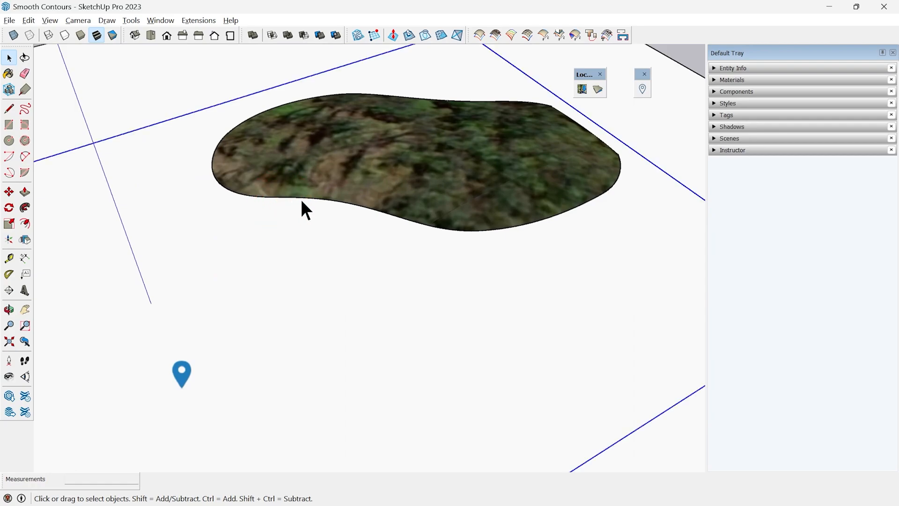
{"action": "mouse_move", "coordinate": [321, 215]}
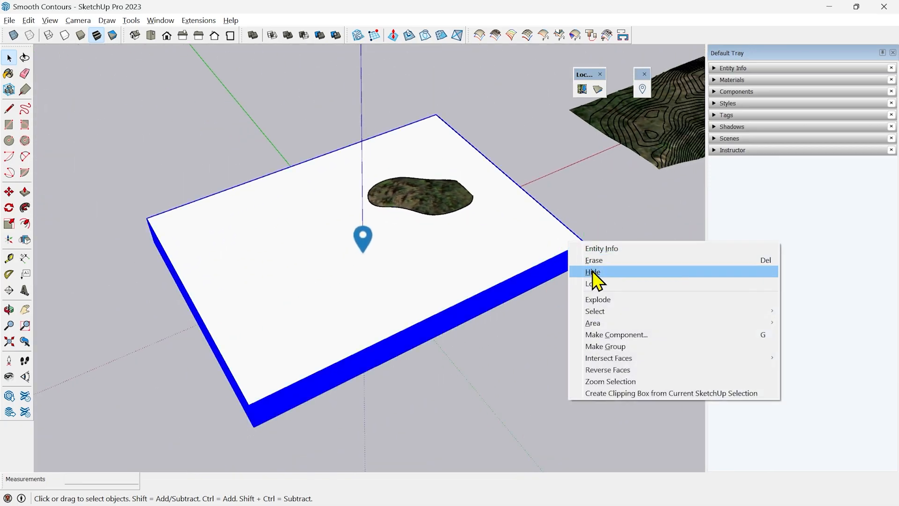
{"action": "left_click", "coordinate": [592, 271]}
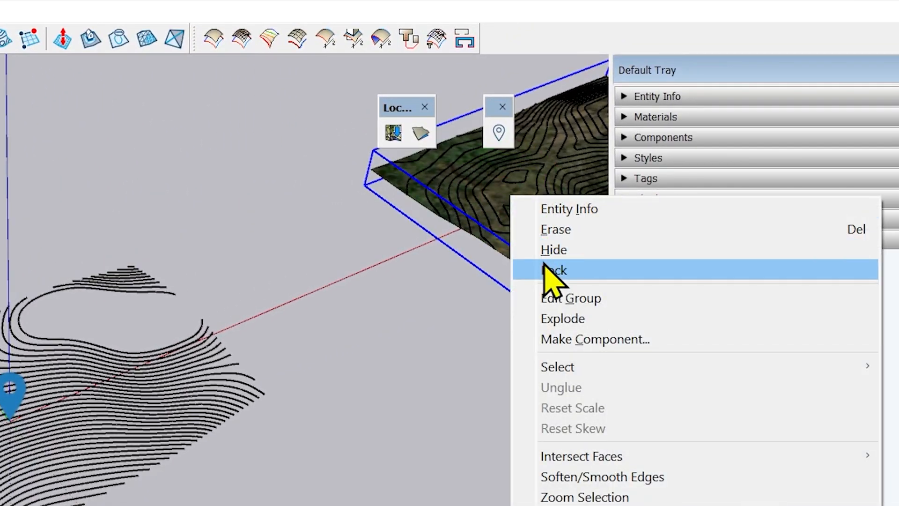
{"action": "left_click", "coordinate": [554, 270]}
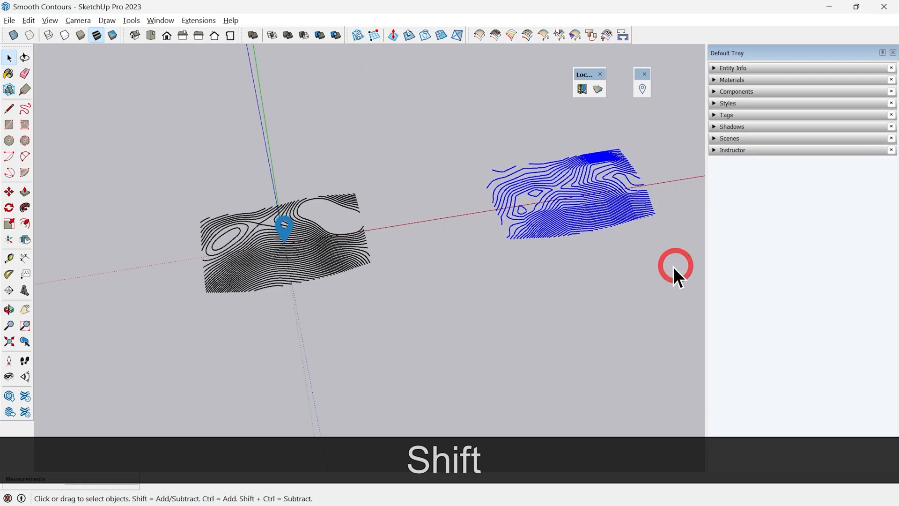
{"action": "key", "text": "m"}
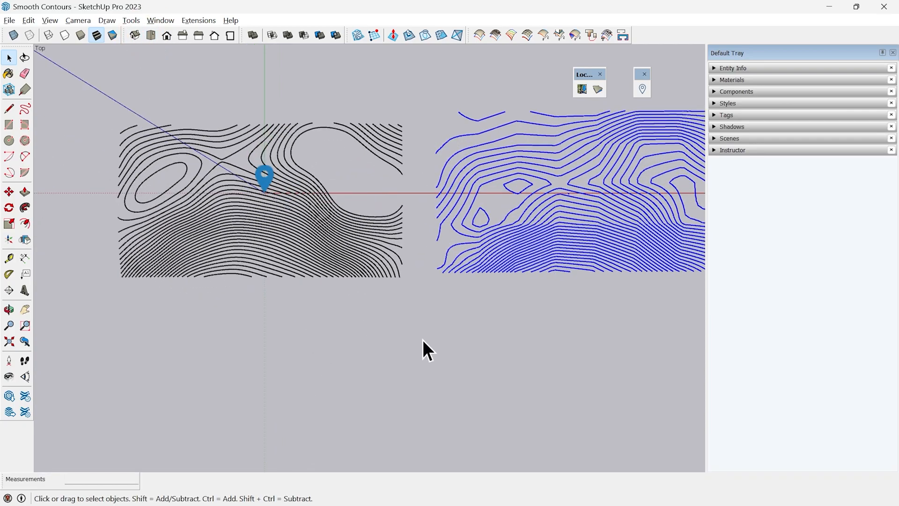
{"action": "key", "text": "shift"}
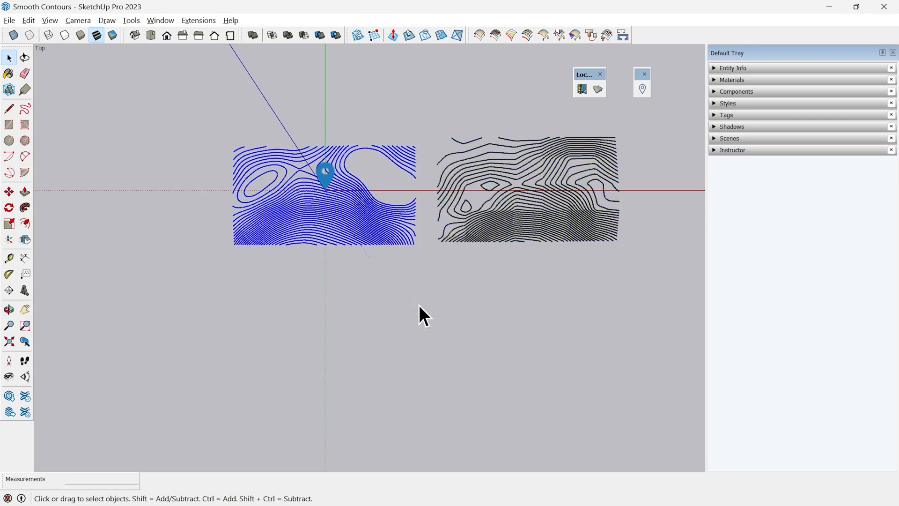
{"action": "mouse_move", "coordinate": [8, 20]}
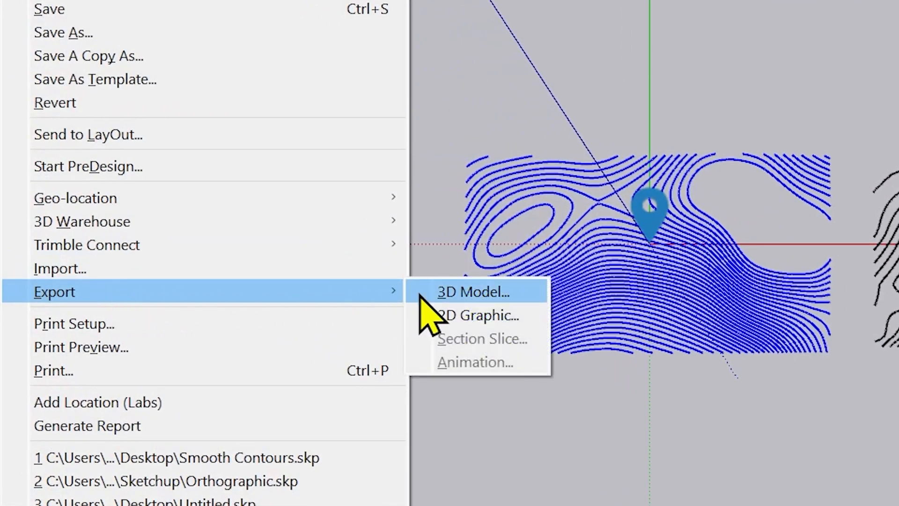
{"action": "left_click", "coordinate": [473, 291]}
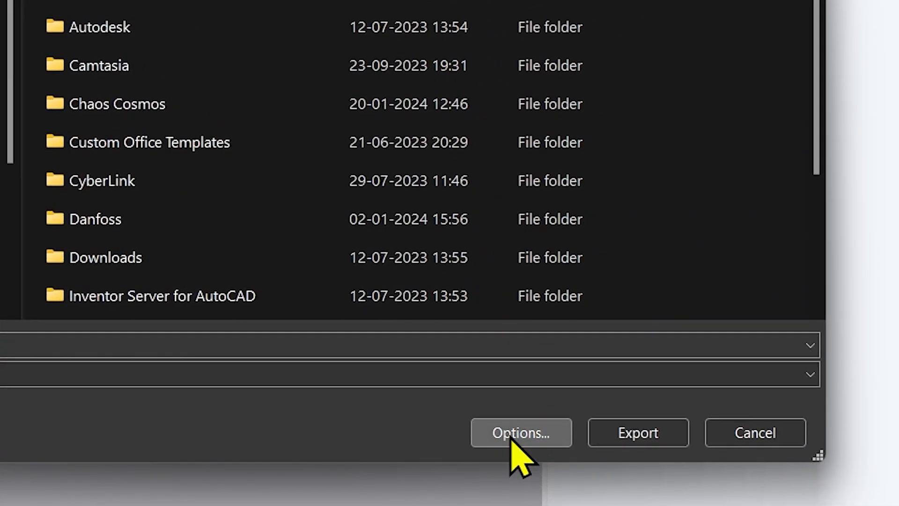
{"action": "left_click", "coordinate": [520, 432]}
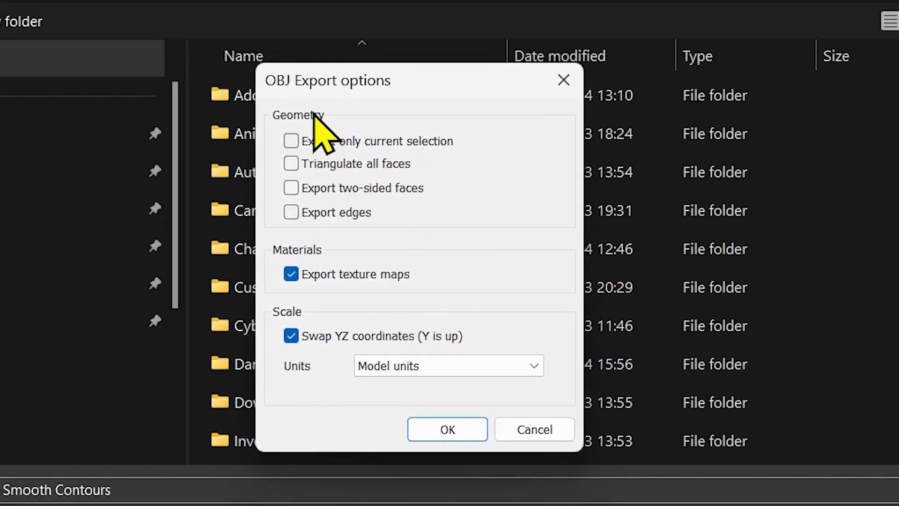
{"action": "mouse_move", "coordinate": [383, 115]}
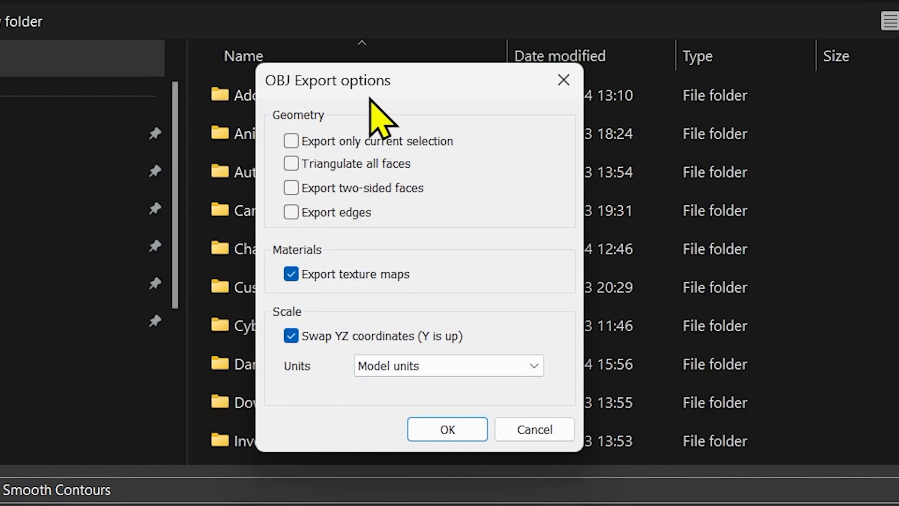
{"action": "mouse_move", "coordinate": [562, 79]}
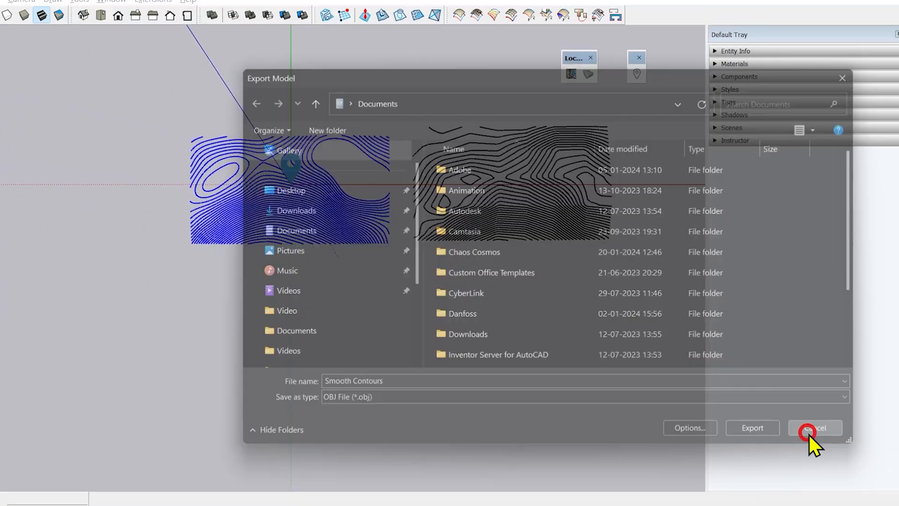
{"action": "left_click", "coordinate": [814, 428]}
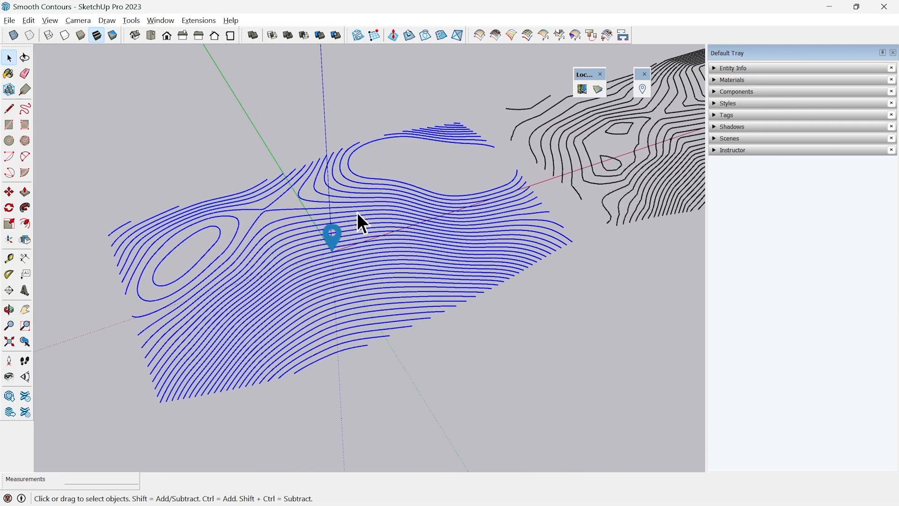
{"action": "mouse_move", "coordinate": [370, 218]}
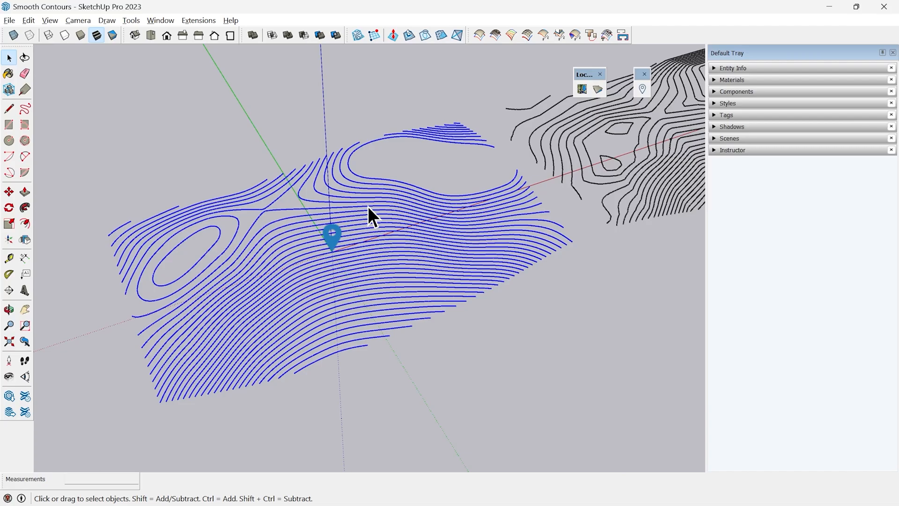